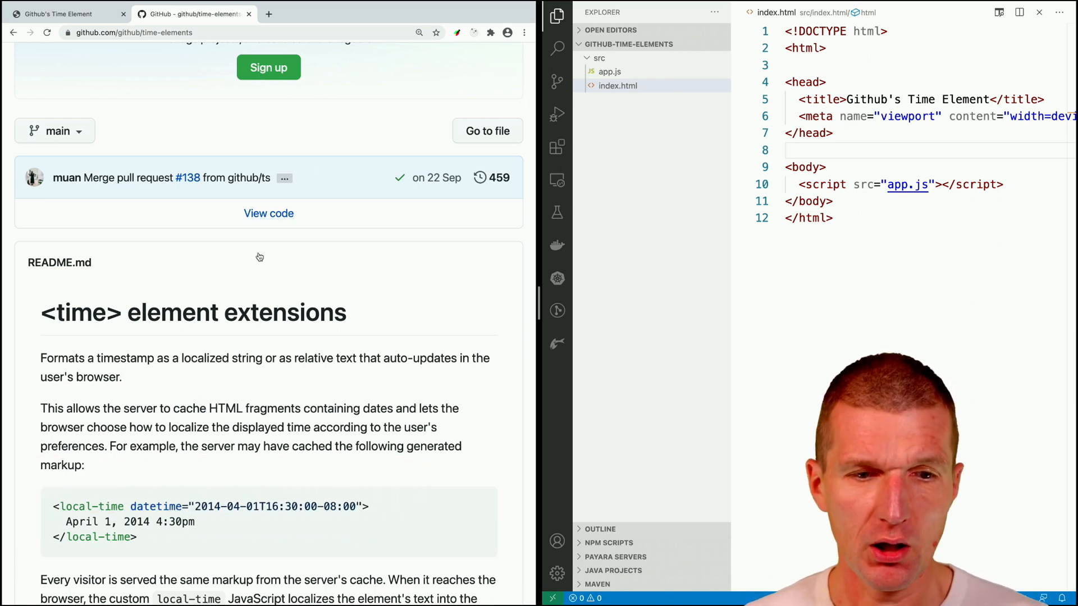
pyautogui.moveTo(246, 276)
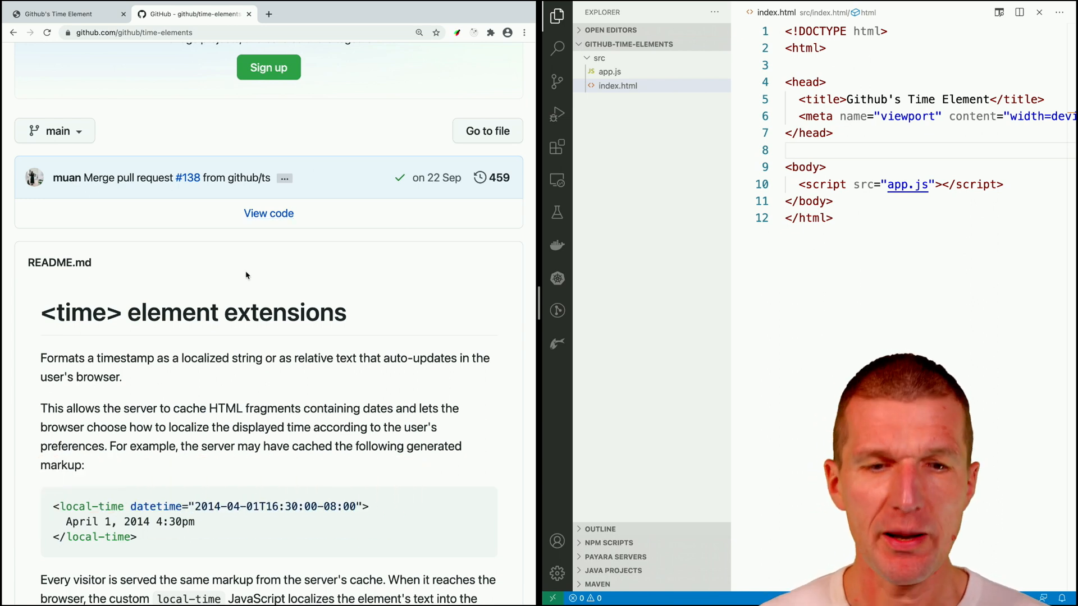
# - Scroll the time-elements README down to its Installation and Usage sections
pyautogui.scroll(-3)
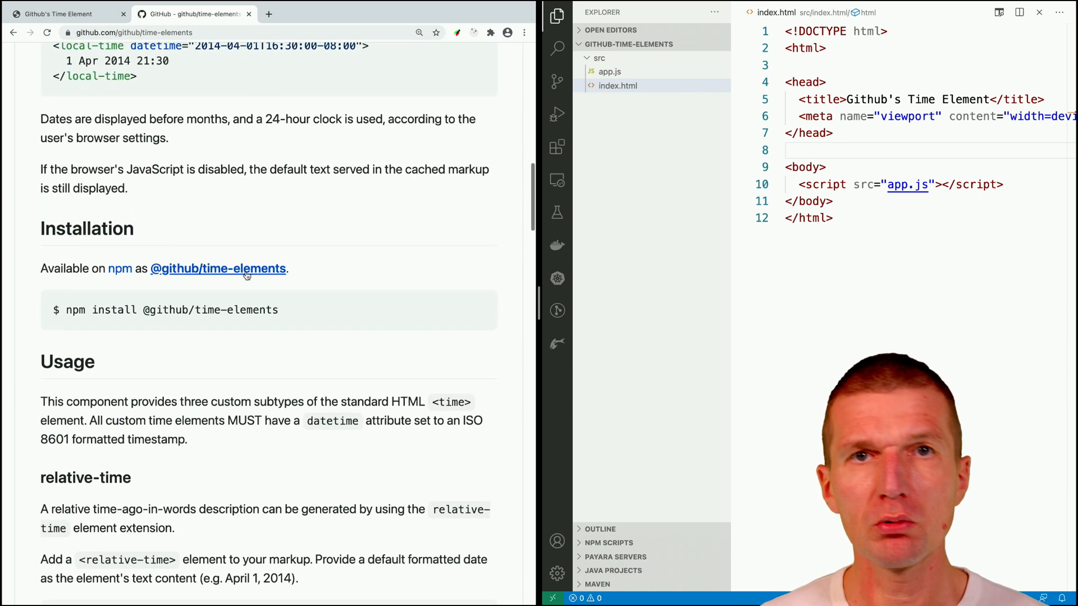
pyautogui.moveTo(217, 268)
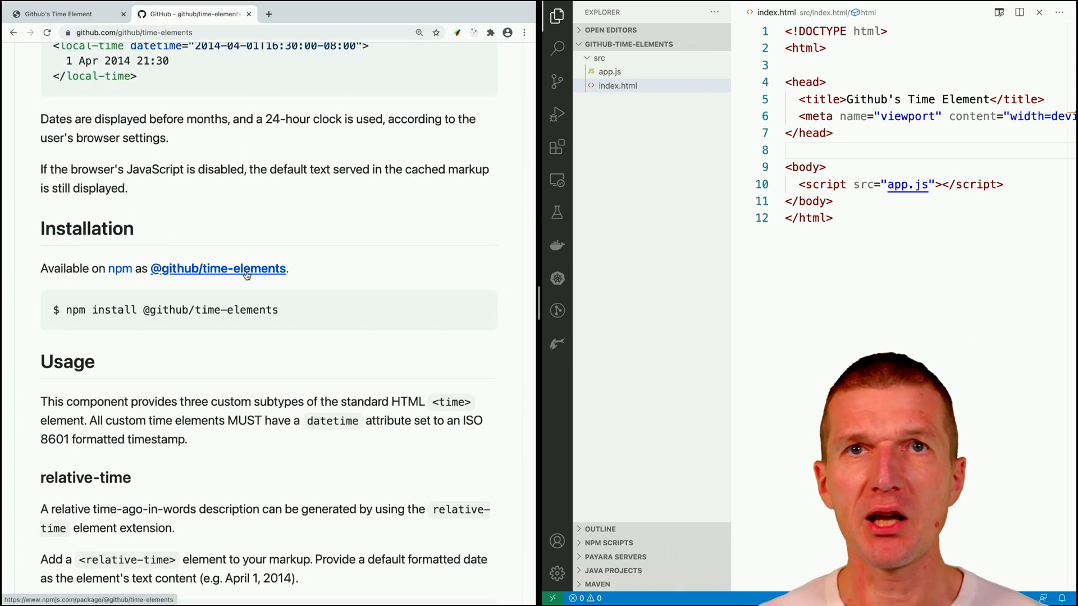
pyautogui.moveTo(537, 212)
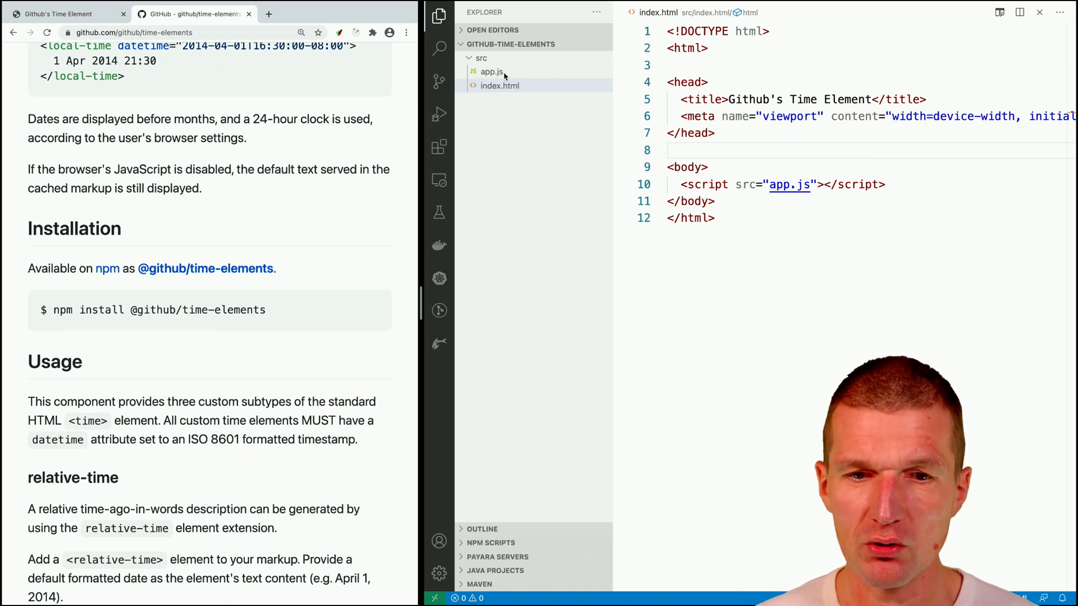
# - Add type="module" to index.html's script tag, then switch to app.js
pyautogui.click(499, 85)
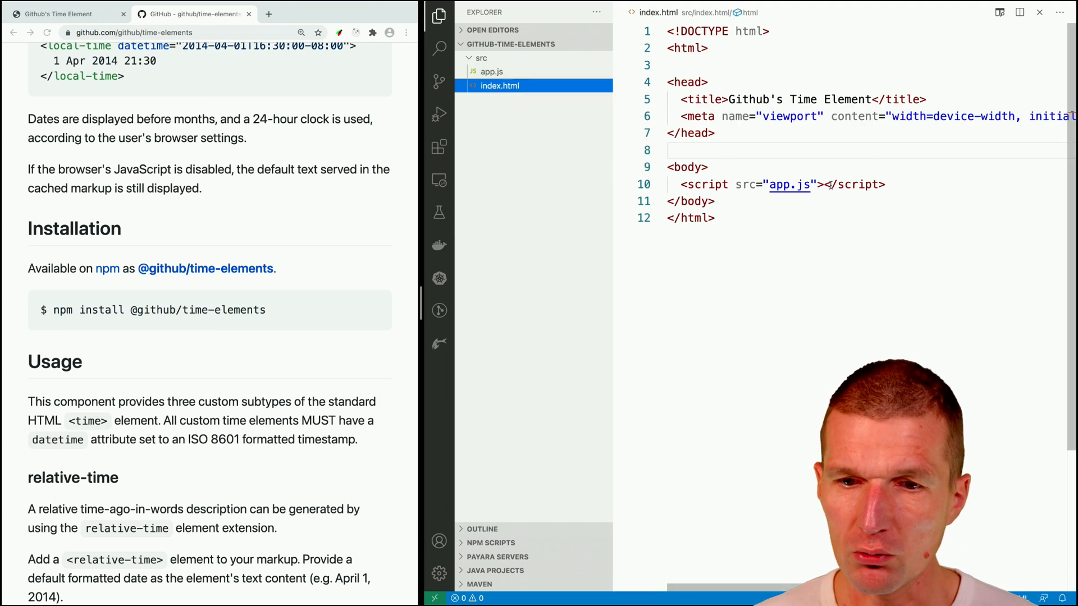
pyautogui.write('type="modu')
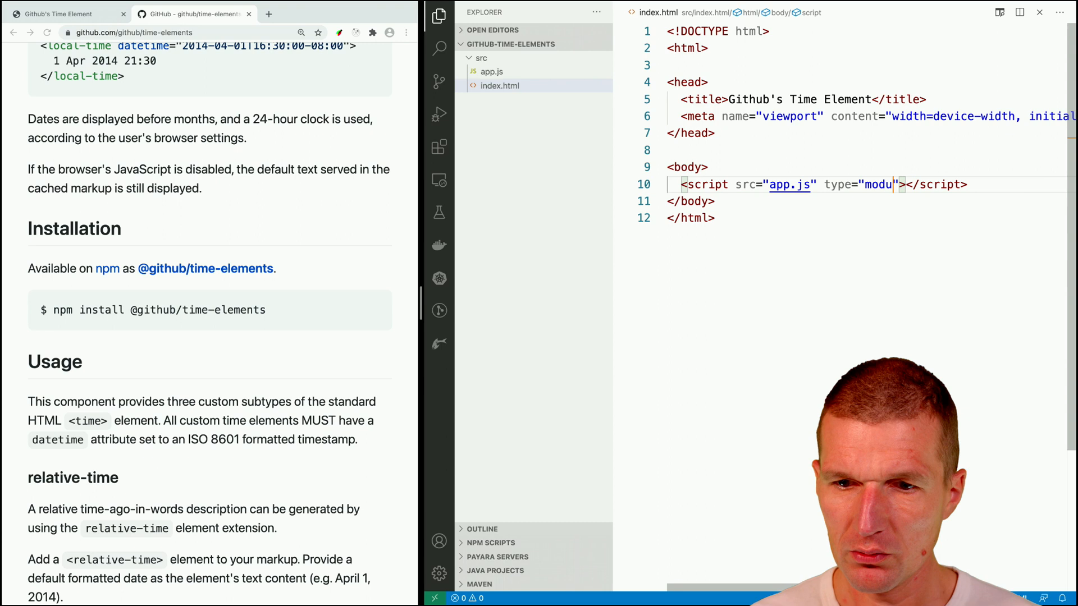
pyautogui.click(492, 72)
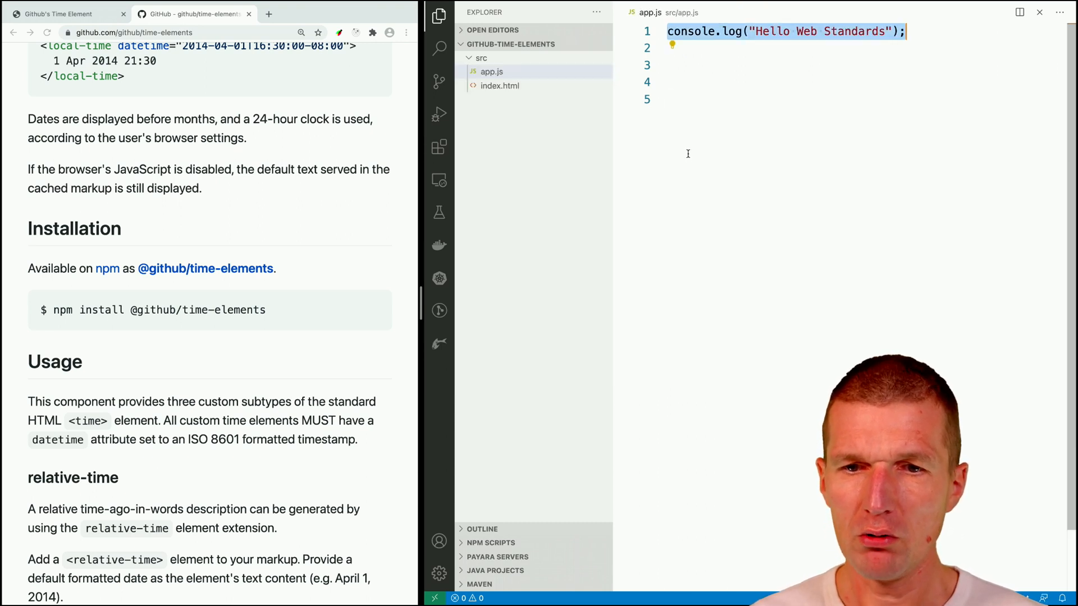
# - Declare a class TimeElements extending HTMLElement in app.js
pyautogui.write('class')
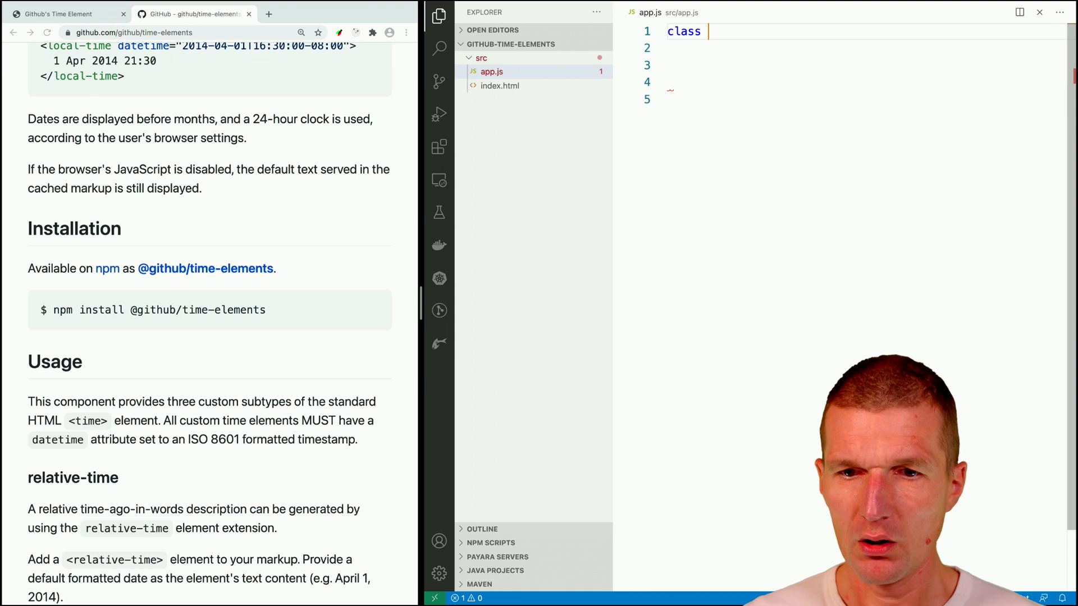
pyautogui.write('TimeElements')
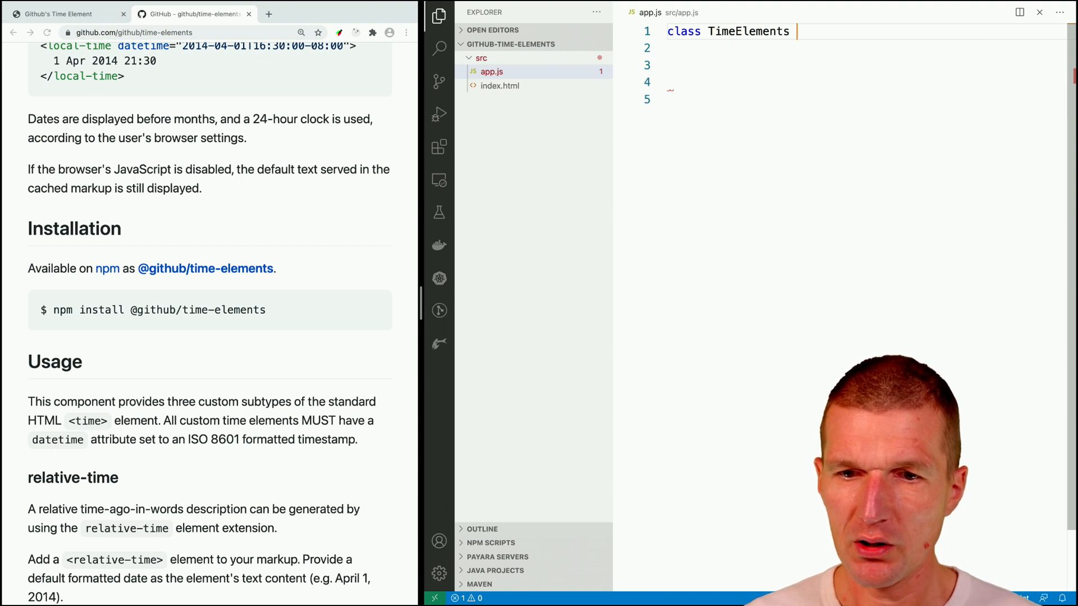
pyautogui.write('extends')
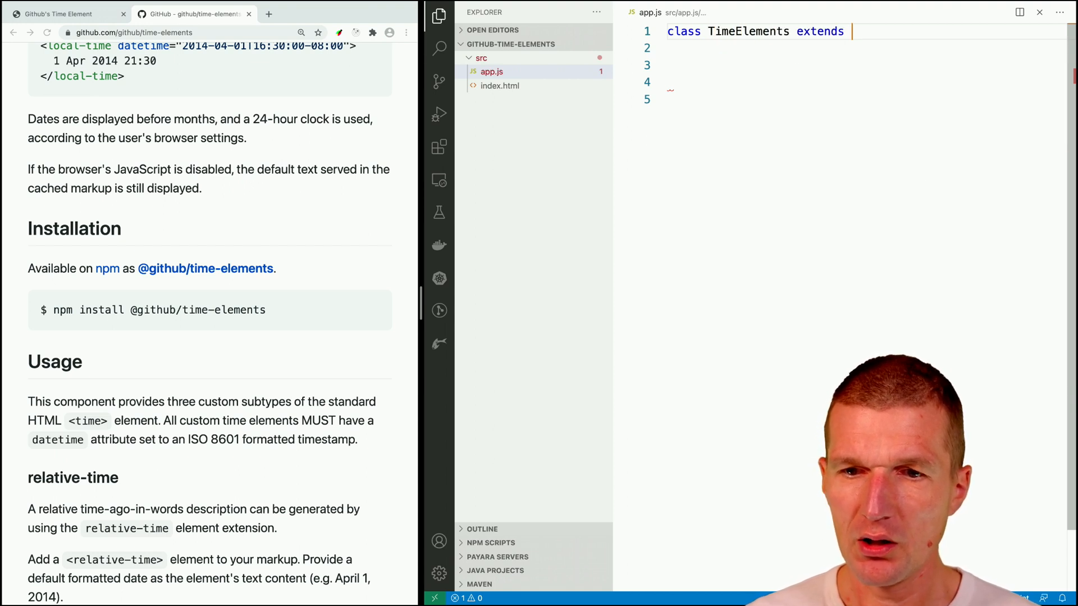
pyautogui.write('HTMLElement {')
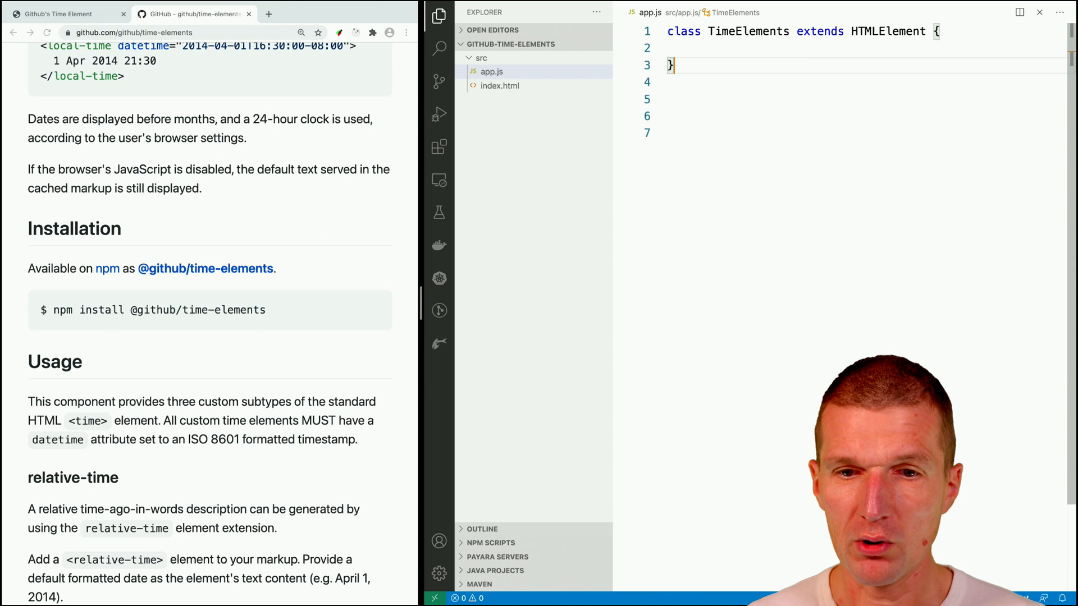
# - Register TimeElements as the 'time-elements' custom element via customElements.define
pyautogui.write('customElements.de')
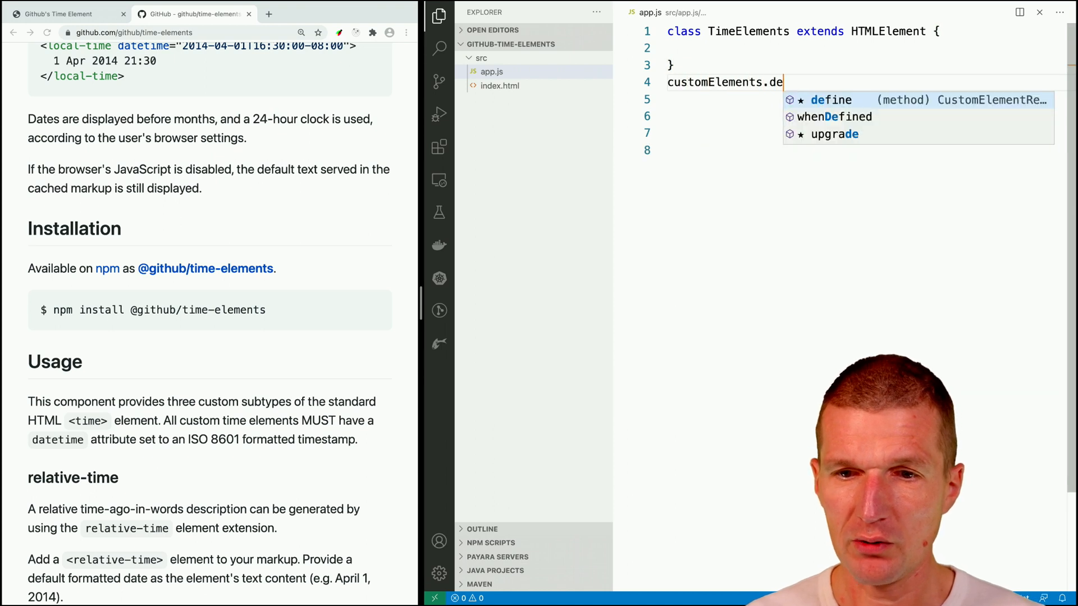
pyautogui.press('Tab')
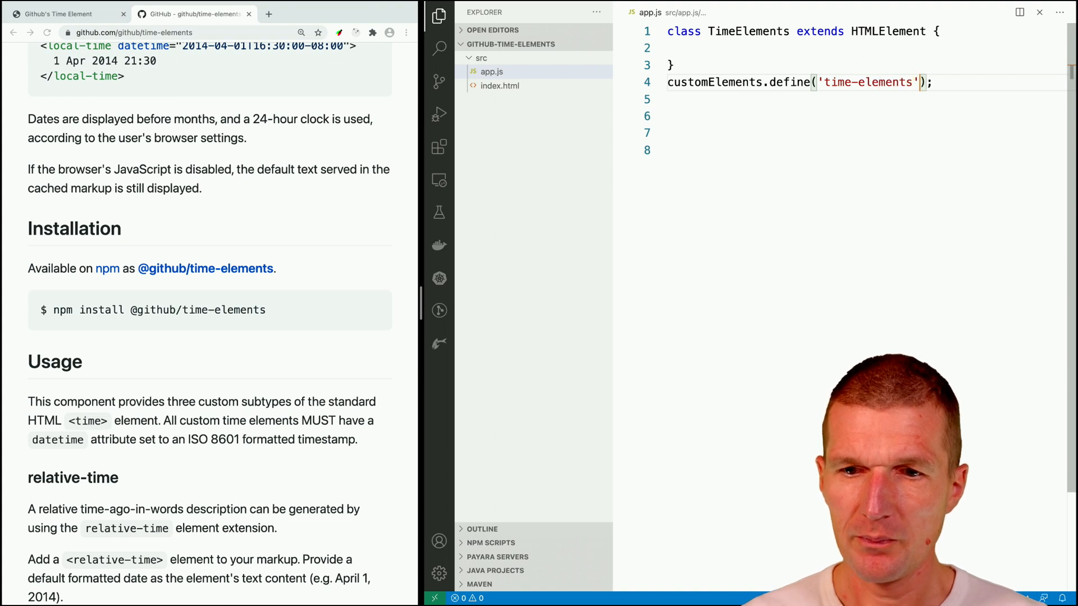
pyautogui.write(',TimeElements')
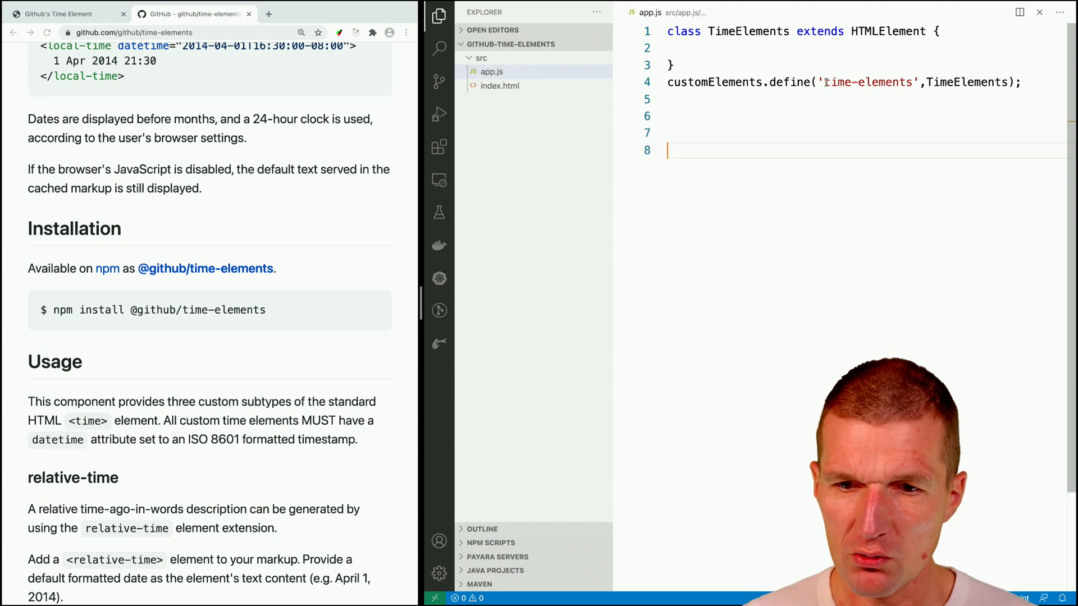
pyautogui.doubleClick(867, 82)
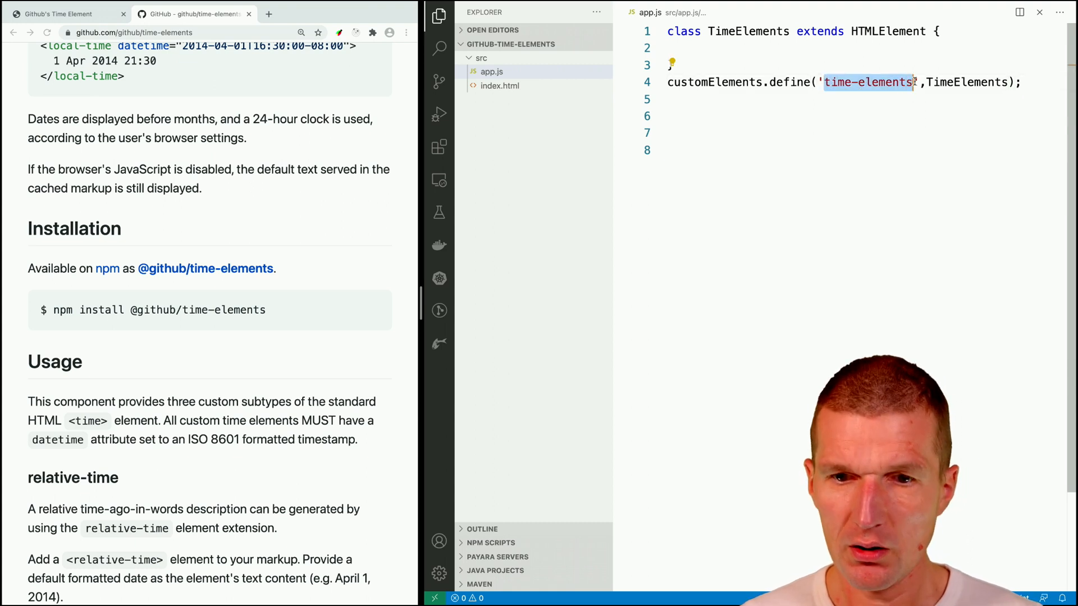
# - Add an empty connectedCallback() method to the TimeElements class
pyautogui.write('c')
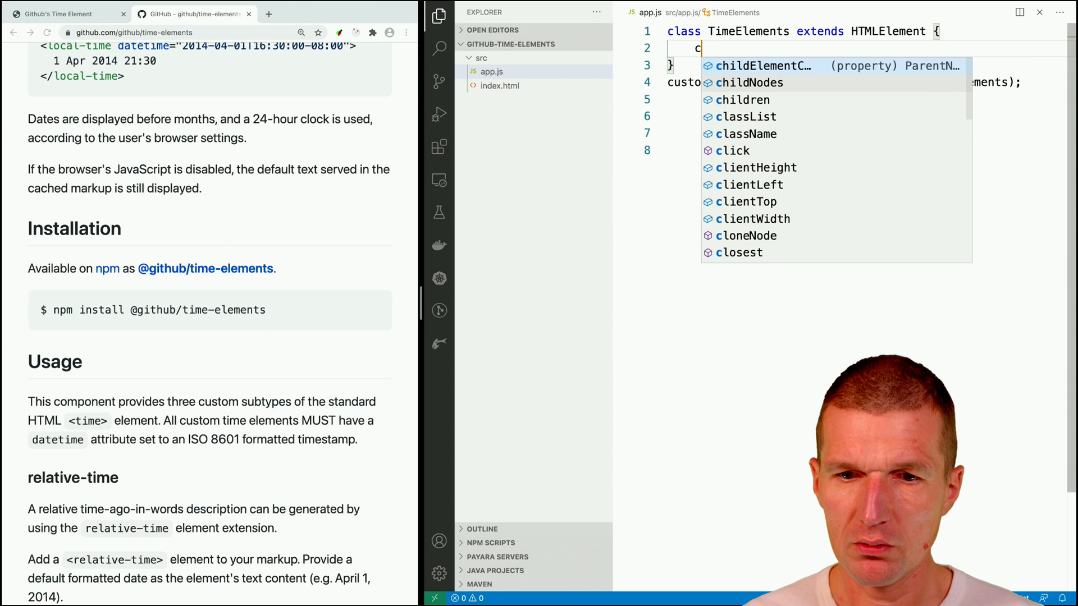
pyautogui.write('onnected')
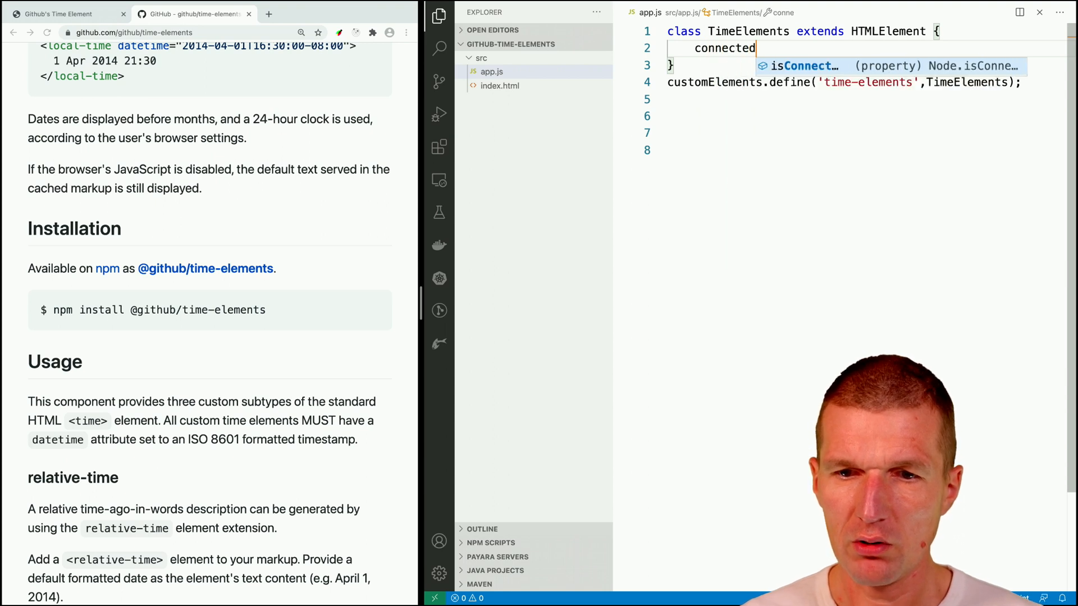
pyautogui.write('Callback')
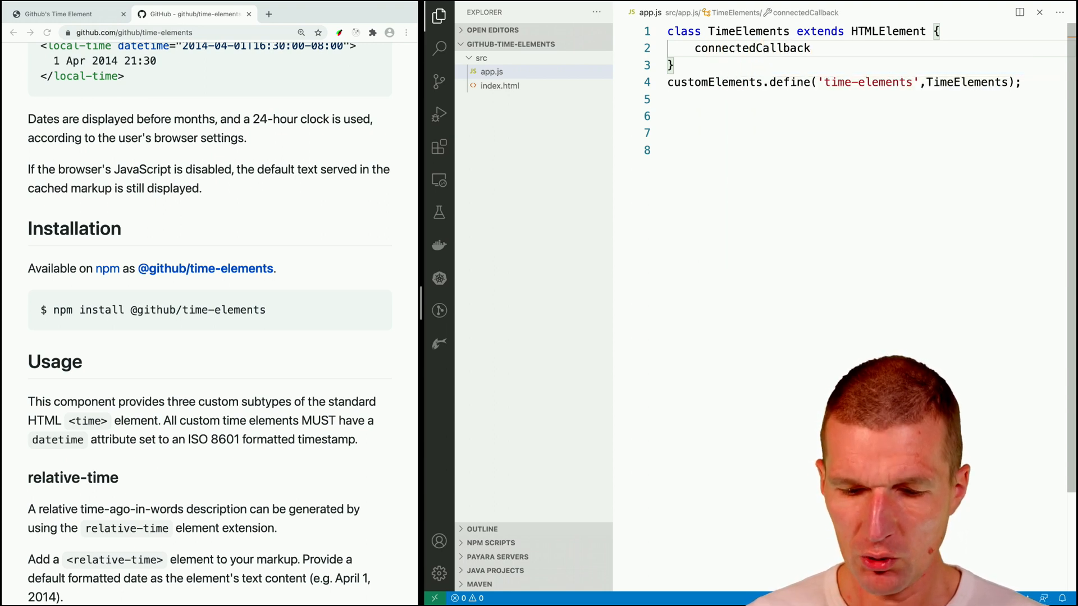
pyautogui.write('()')
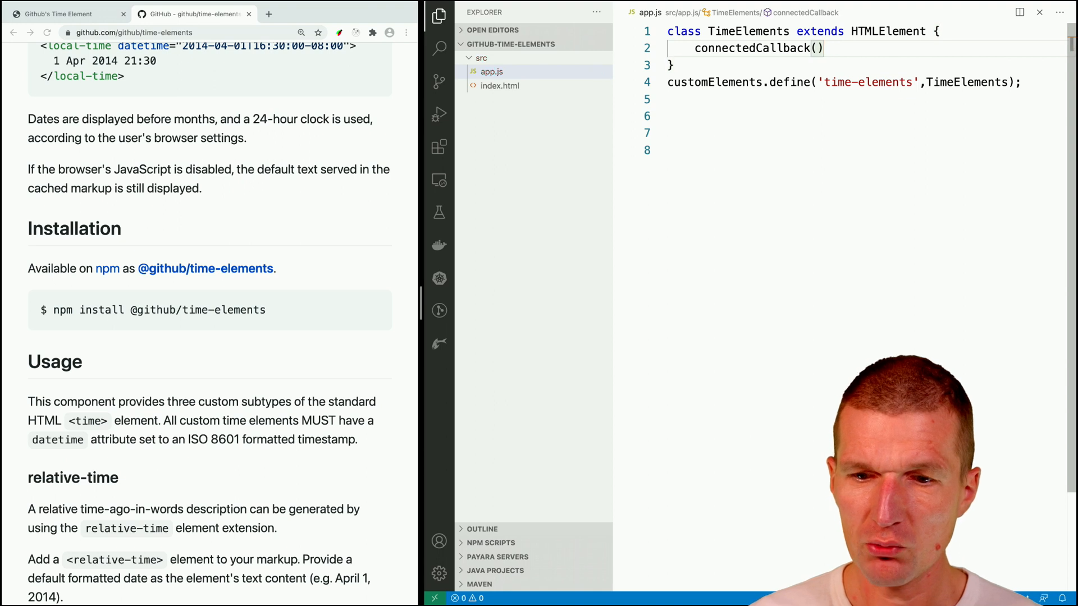
pyautogui.write('{')
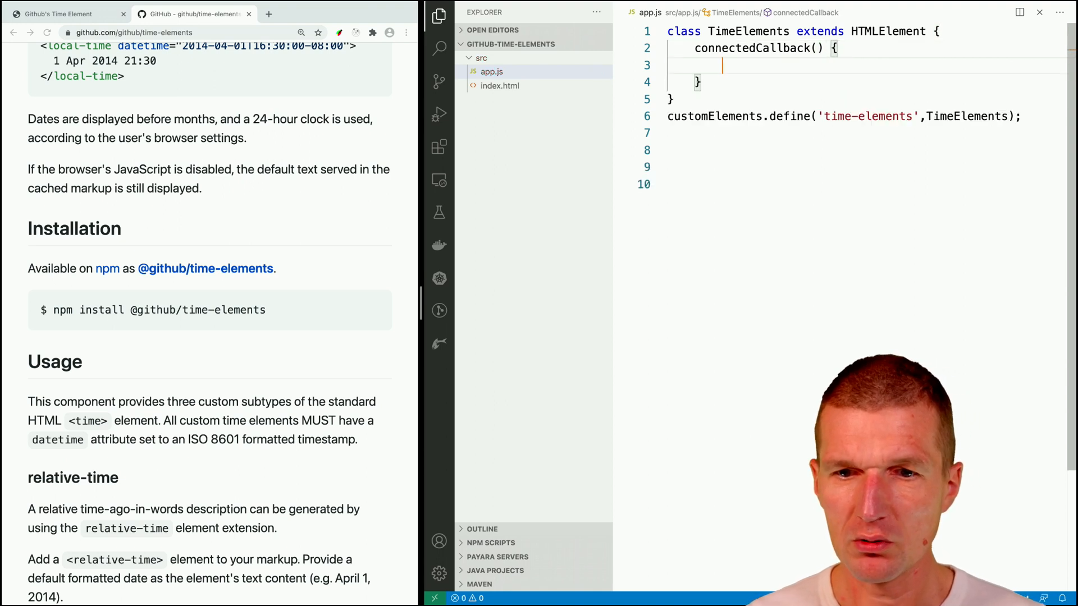
# - Set this.innerHTML to a template string holding placeholder text 'adsf'
pyautogui.write('this.innerHTML')
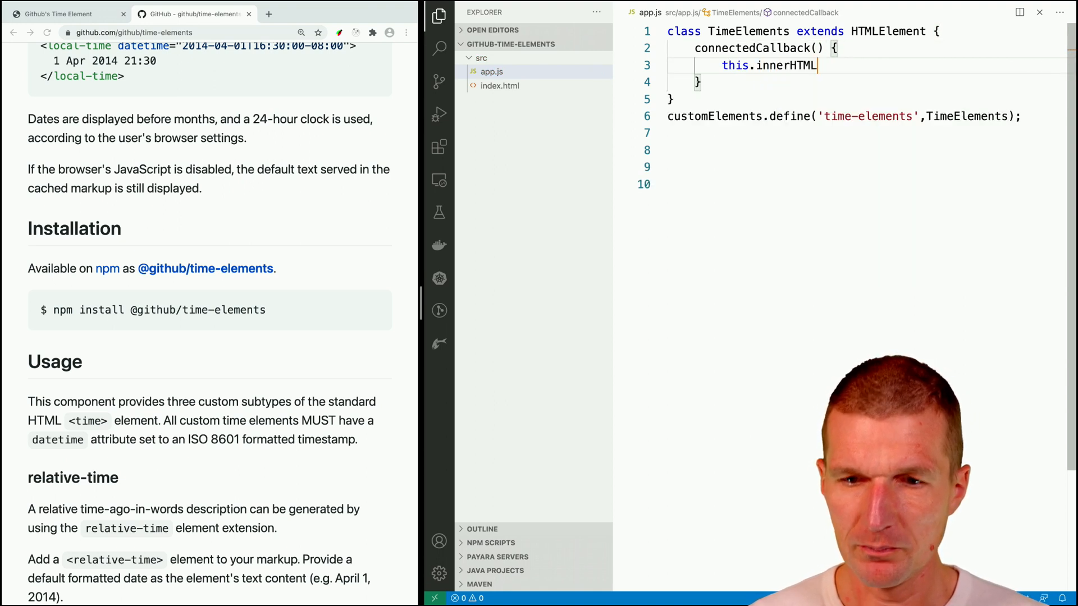
pyautogui.write('= `')
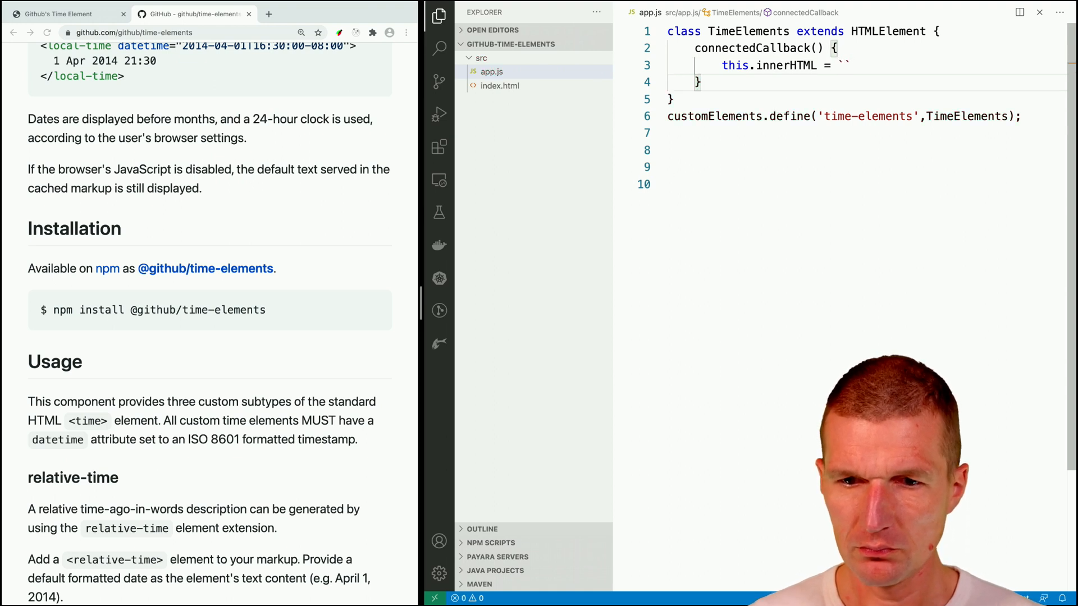
pyautogui.press('Enter')
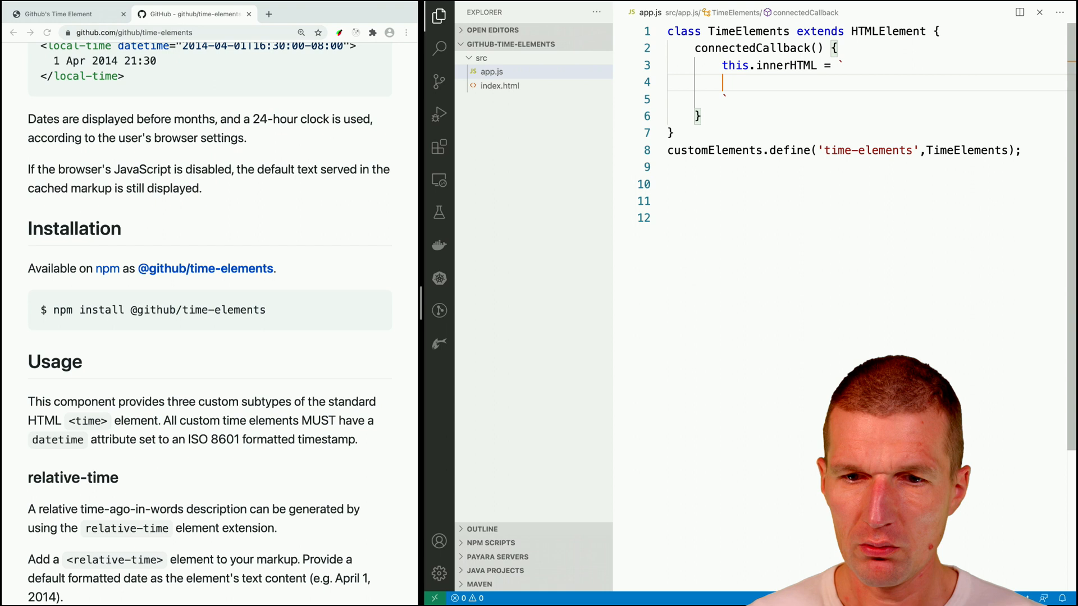
pyautogui.write('ads')
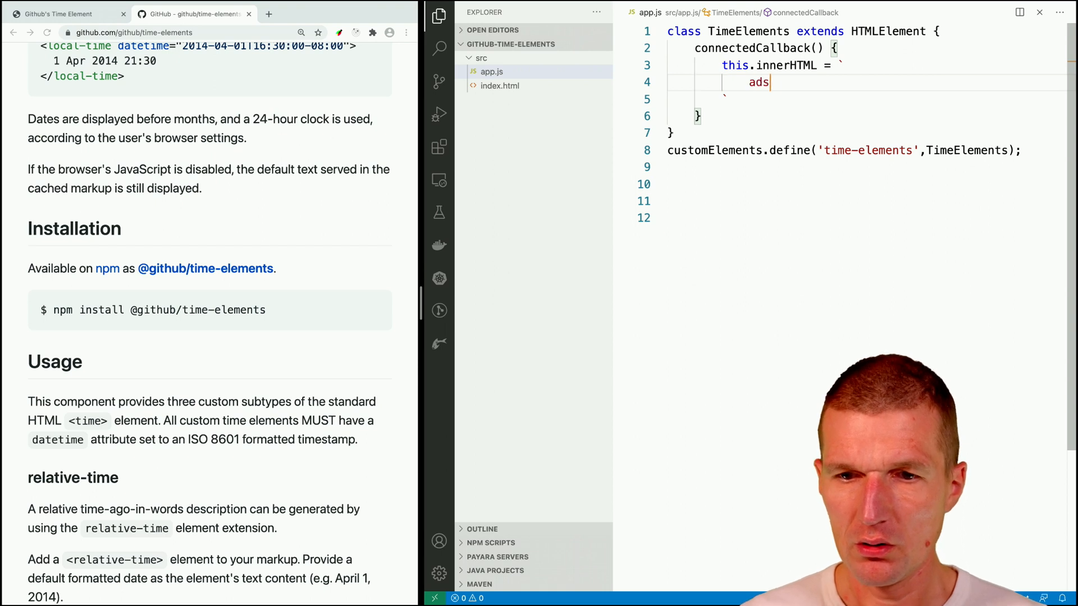
pyautogui.write('f')
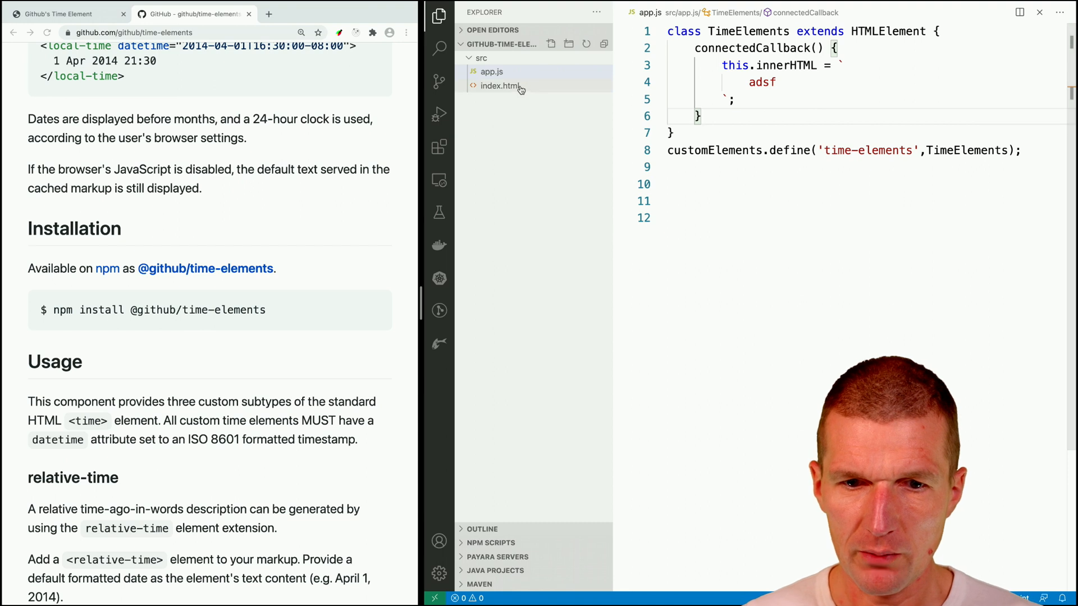
# - Add a <time-elements> tag to index.html and copy the npm install command from GitHub
pyautogui.click(499, 86)
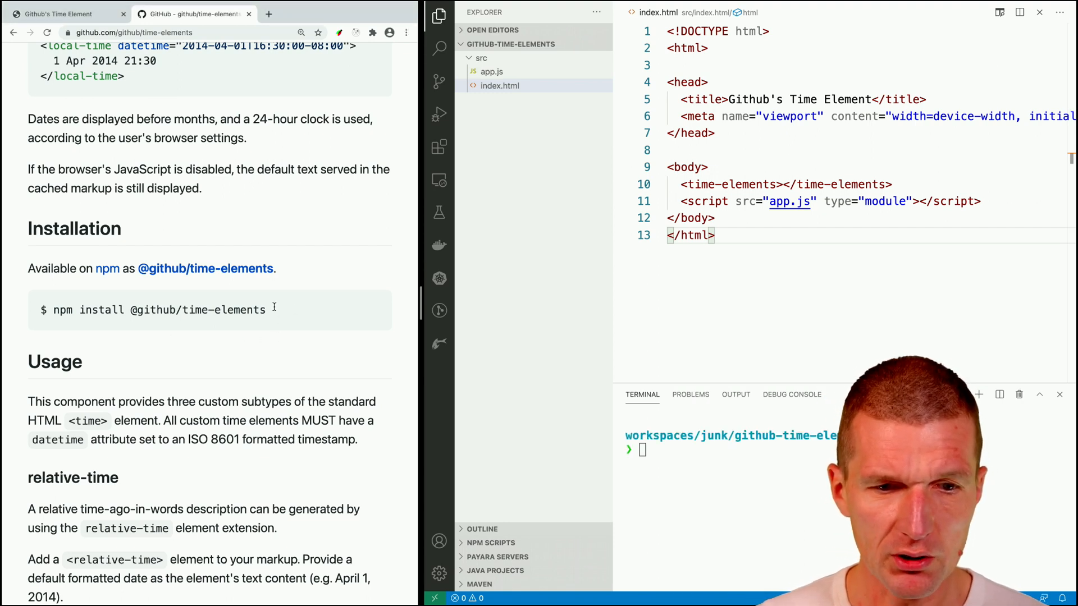
pyautogui.doubleClick(158, 310)
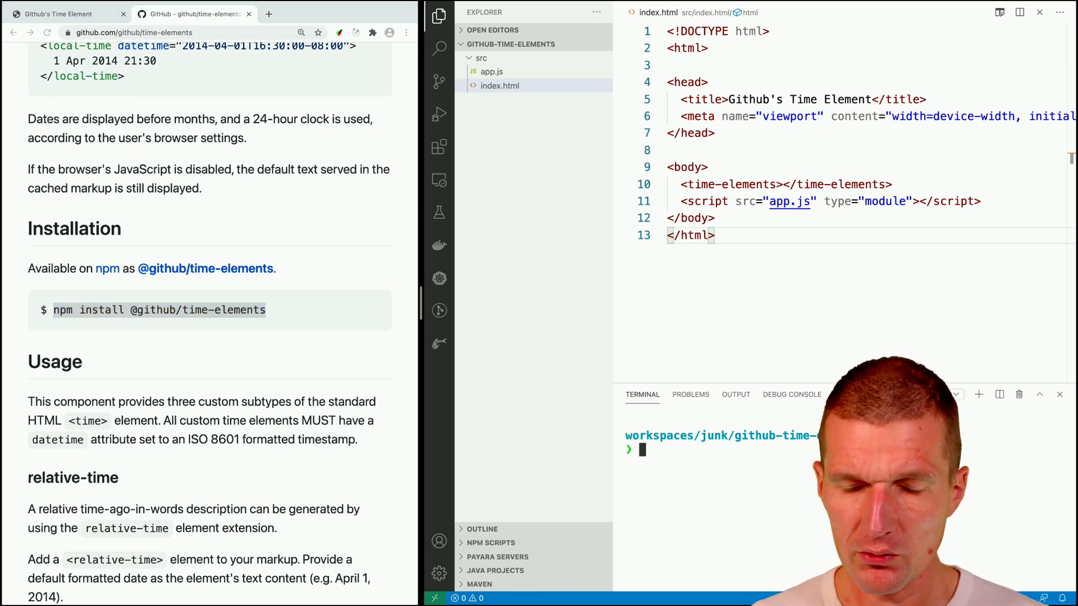
pyautogui.write('mk')
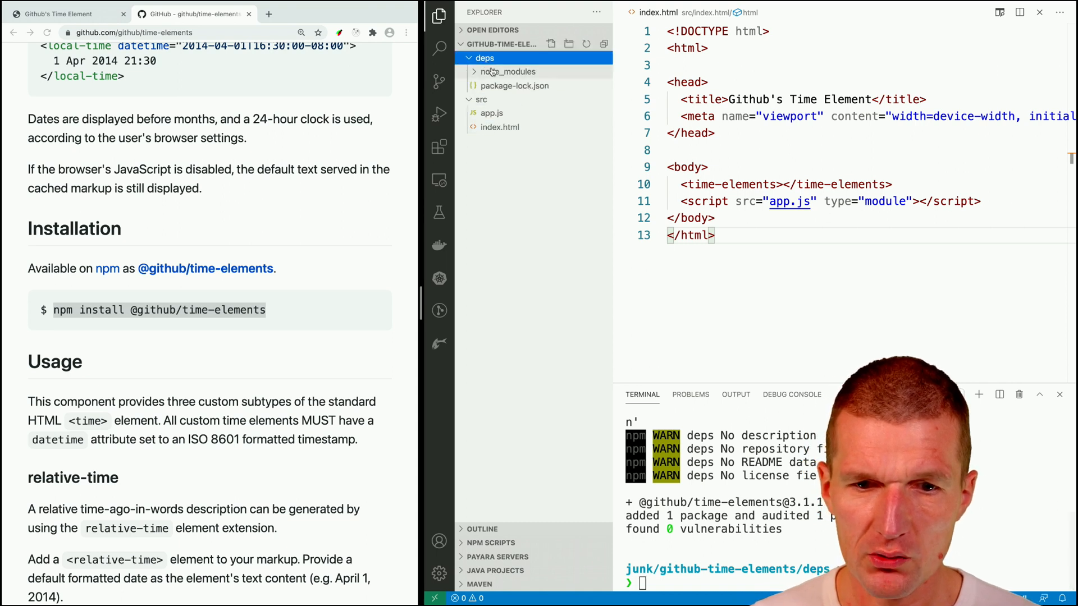
pyautogui.click(509, 72)
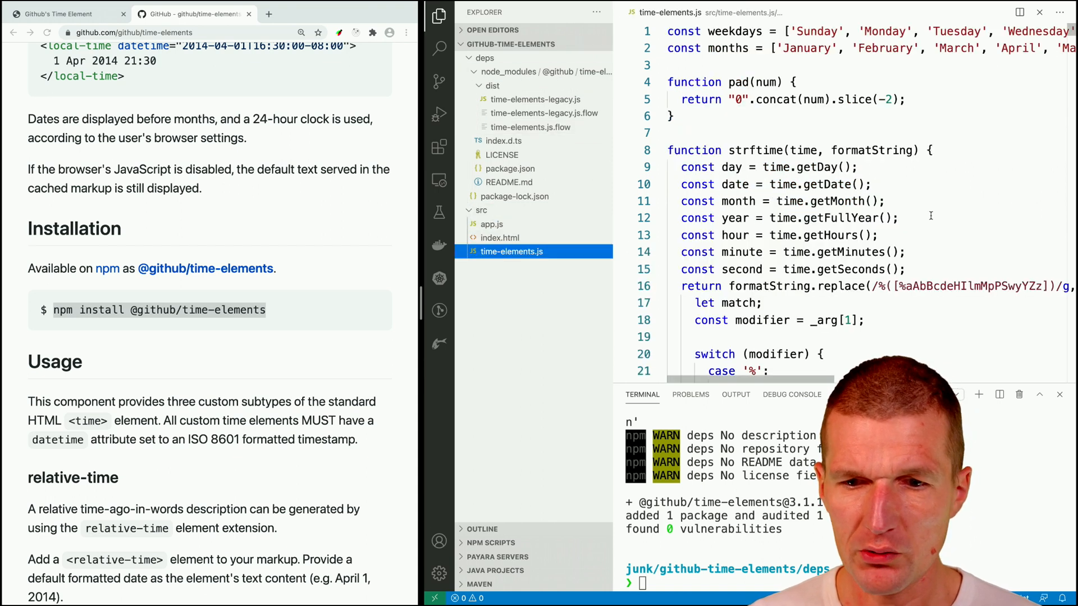
pyautogui.scroll(-3)
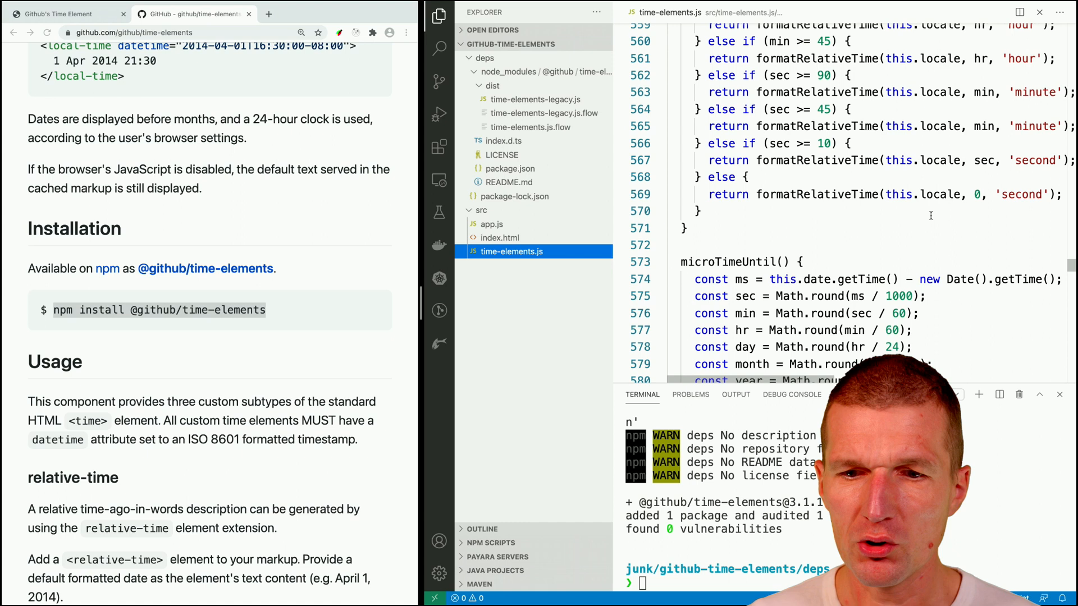
# - Scroll through the time-elements library source before returning to app.js
pyautogui.scroll(-3)
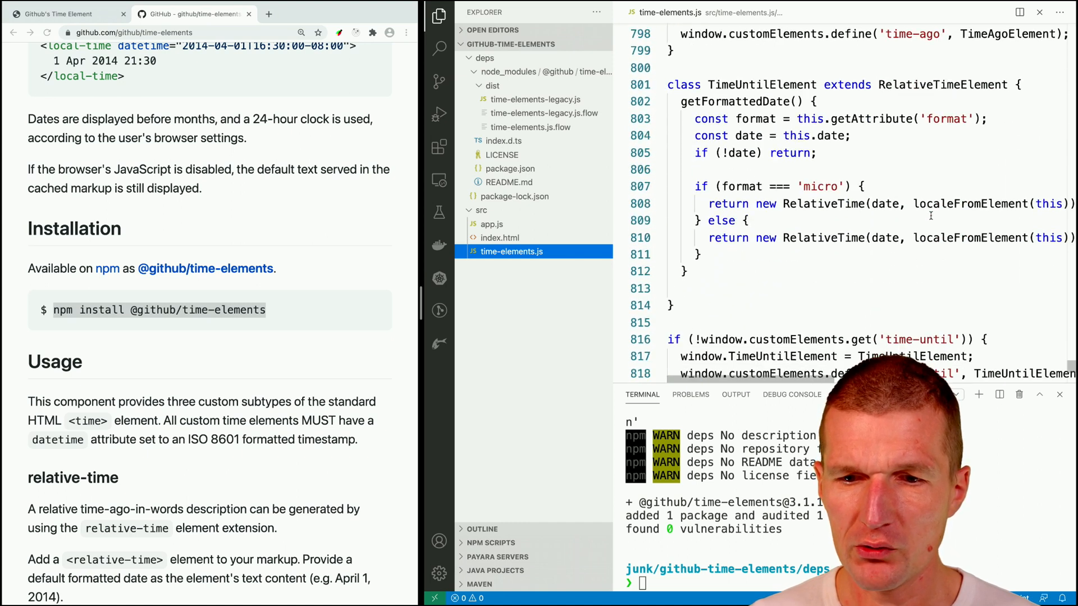
pyautogui.scroll(-3)
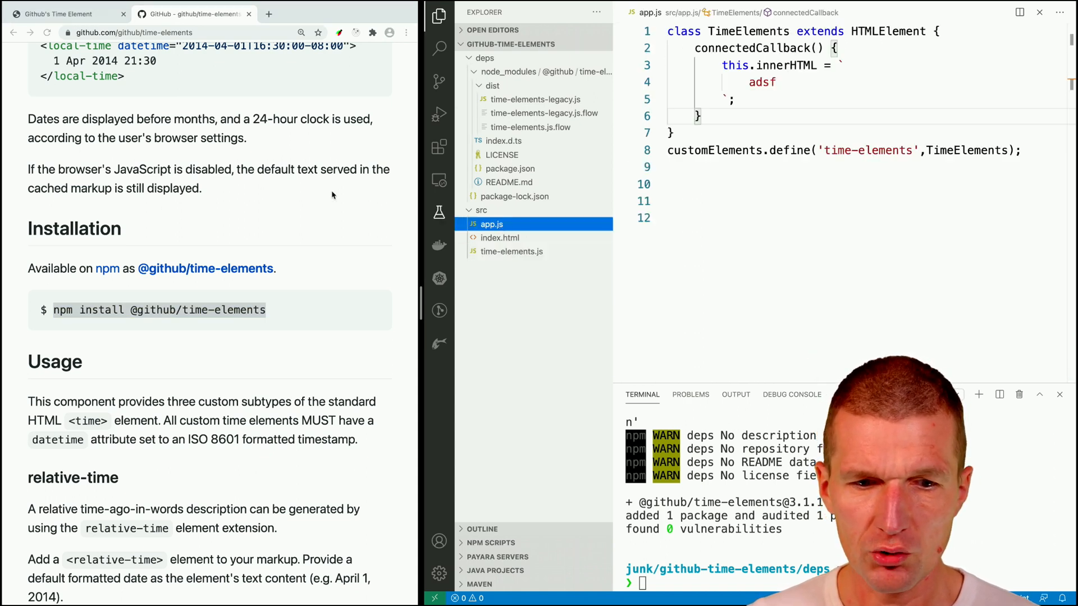
pyautogui.scroll(-3)
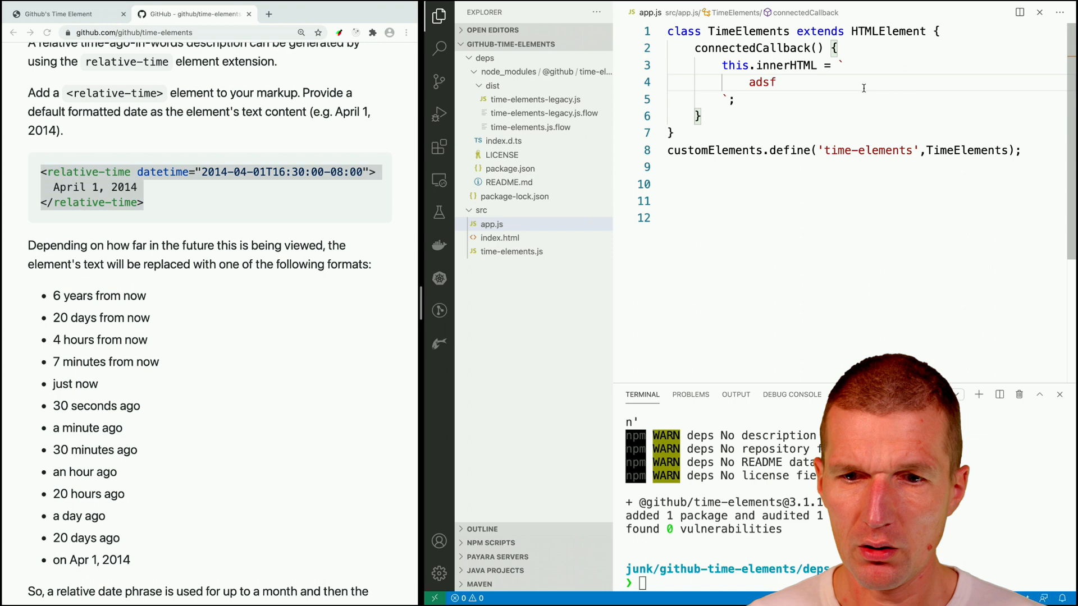
# - Render <relative-time datetime="2014-04-01T16:30:00-08:00"> with fallback text and import './time-elements.js'
pyautogui.write('<relative-time datetime="2014-04-01T16:30:00-08:00">')
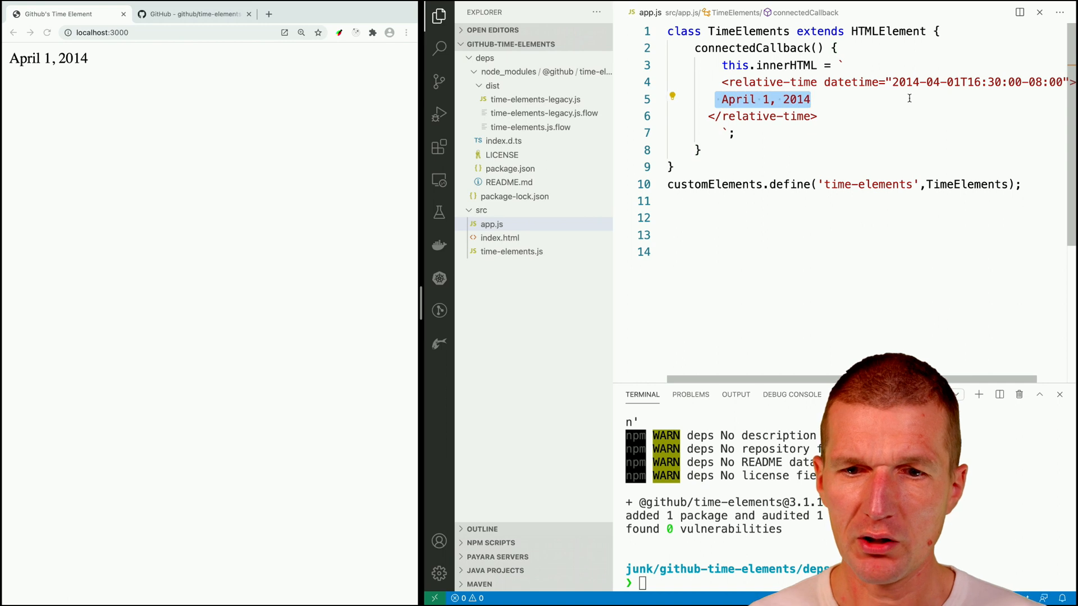
pyautogui.write('fallback')
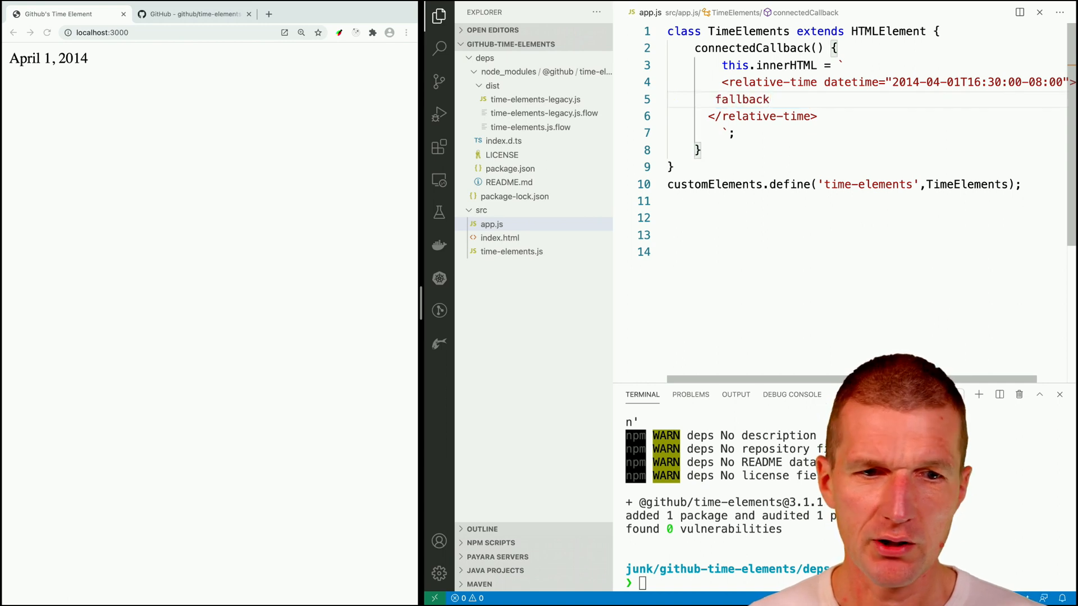
pyautogui.write("import '")
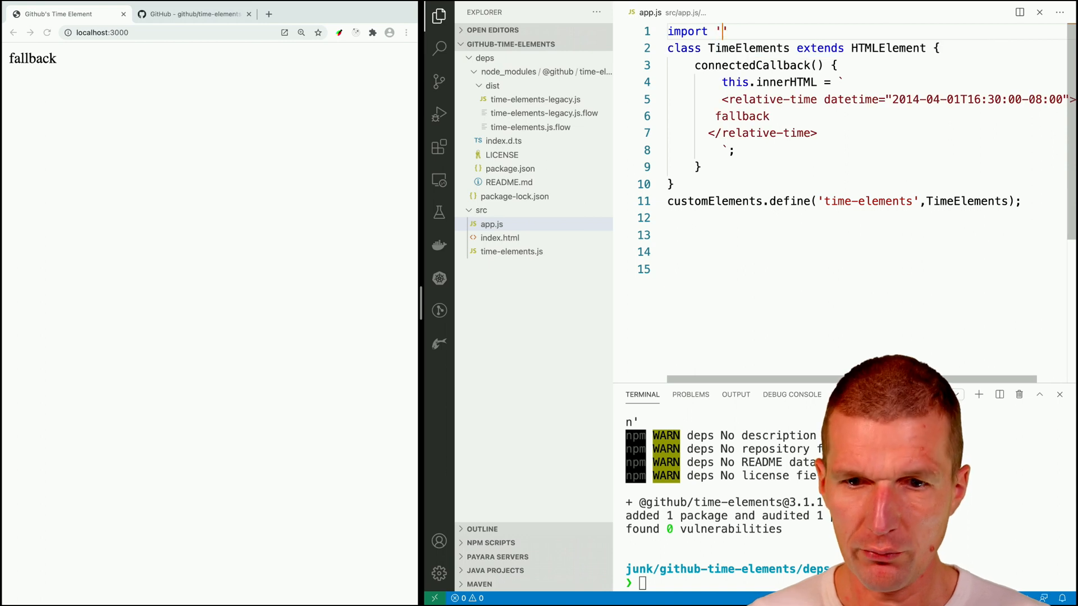
pyautogui.write('./time-elements.js')
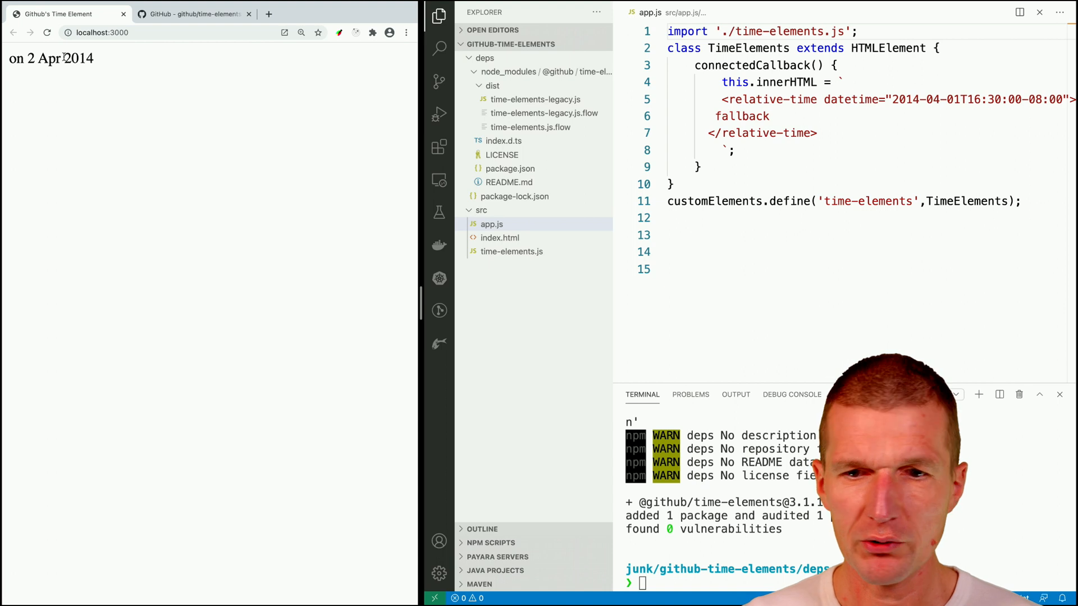
# - Declare const now = new Date(); below the import line
pyautogui.click(858, 31)
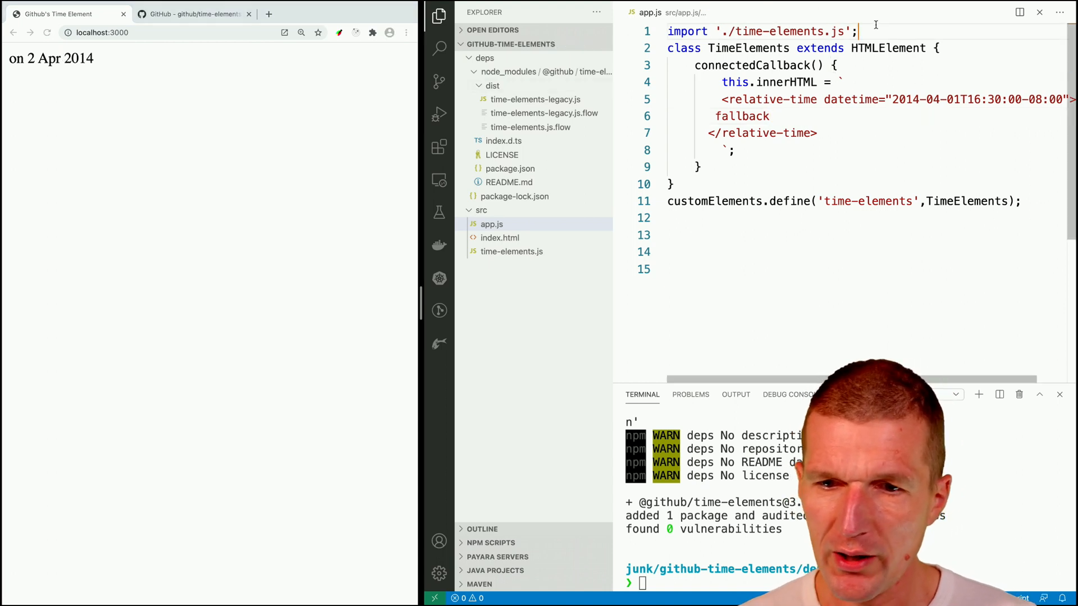
pyautogui.press('Enter')
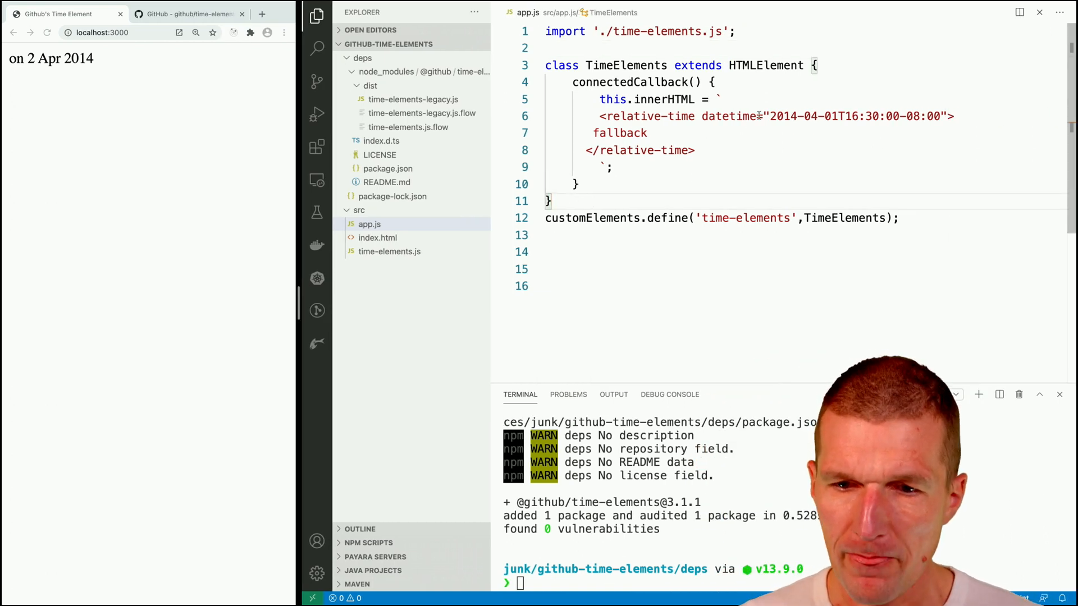
pyautogui.write('c')
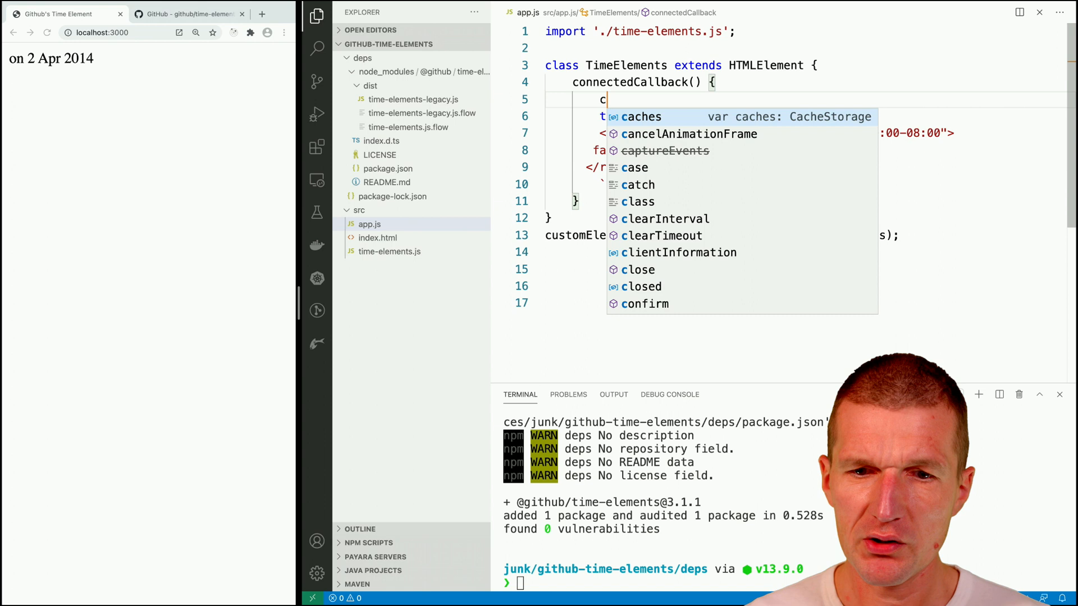
pyautogui.write('onst now = n')
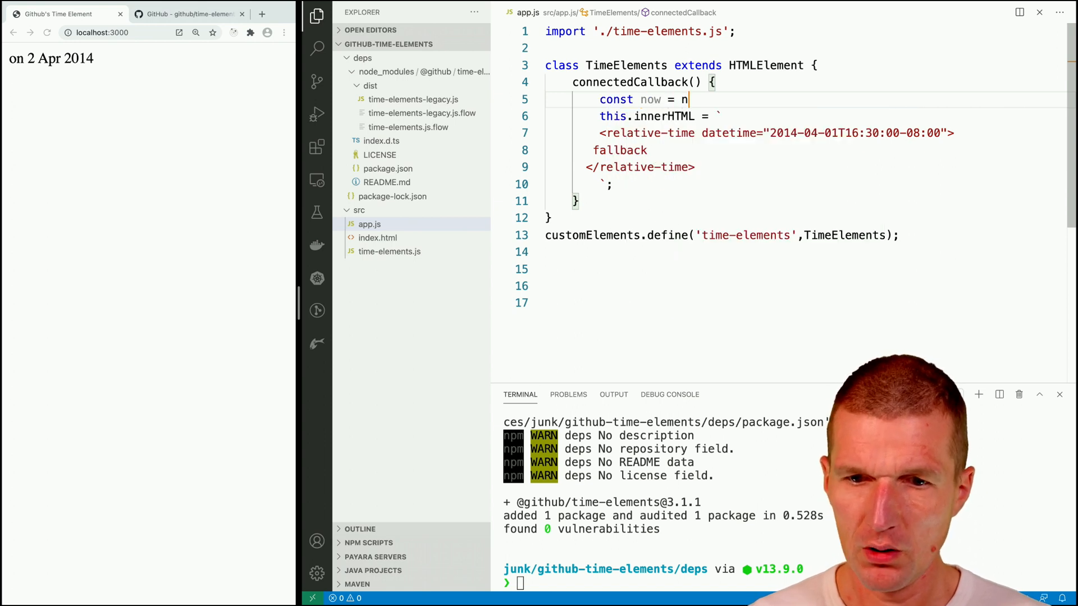
pyautogui.write('ew Date();')
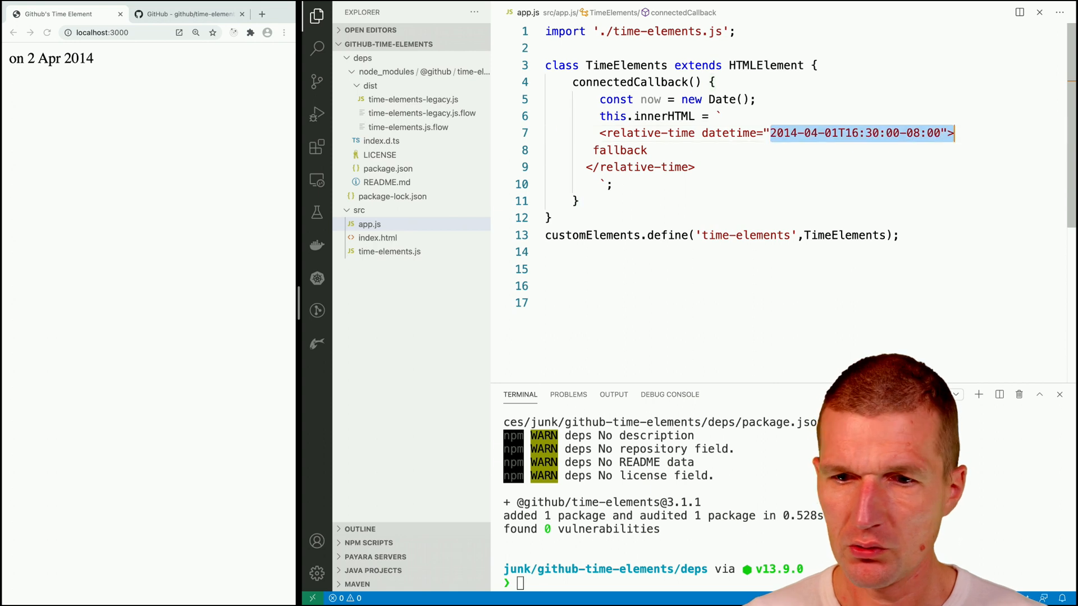
# - Use ${now} as the relative-time datetime and remove the fallback text
pyautogui.write('$')
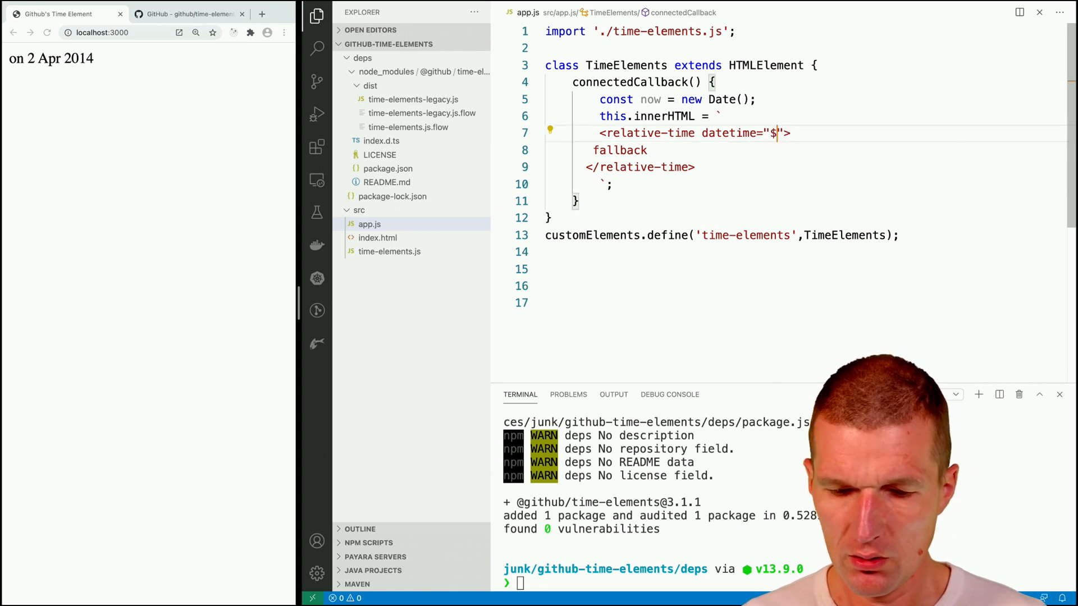
pyautogui.write('{}')
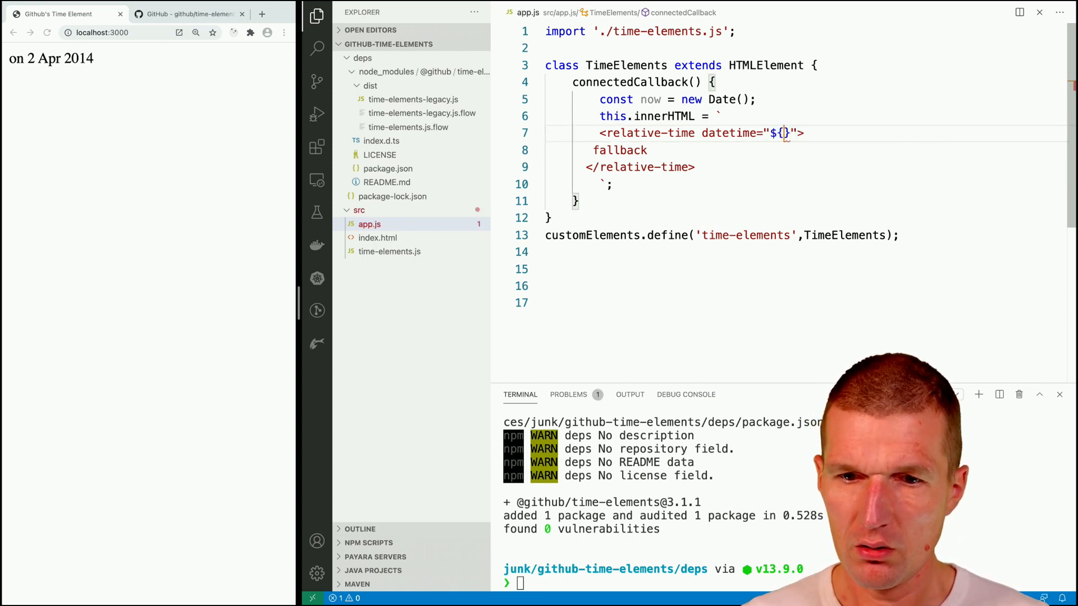
pyautogui.write('now')
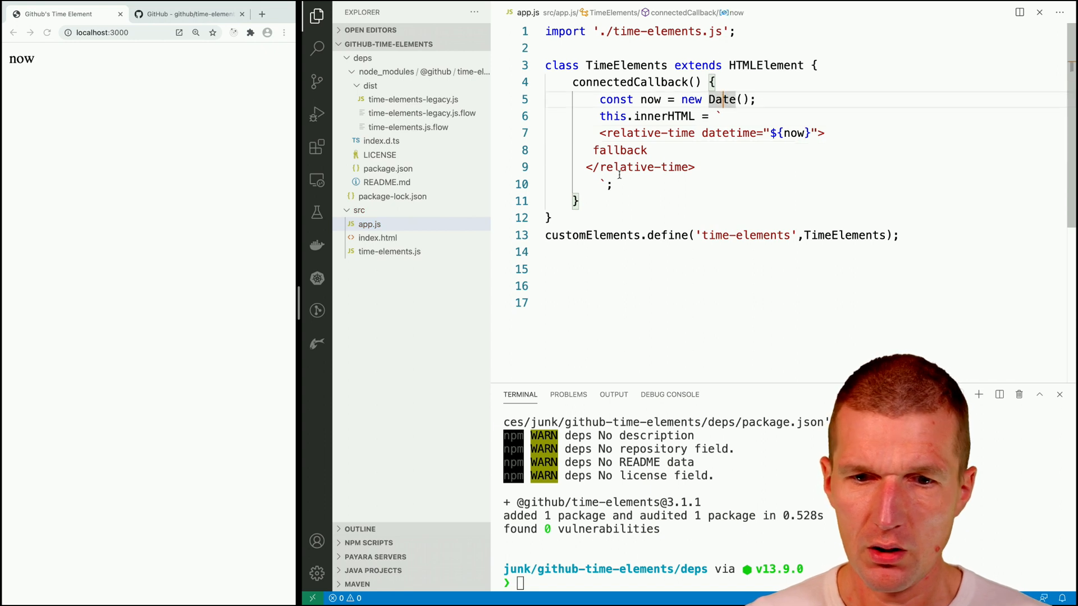
pyautogui.doubleClick(619, 149)
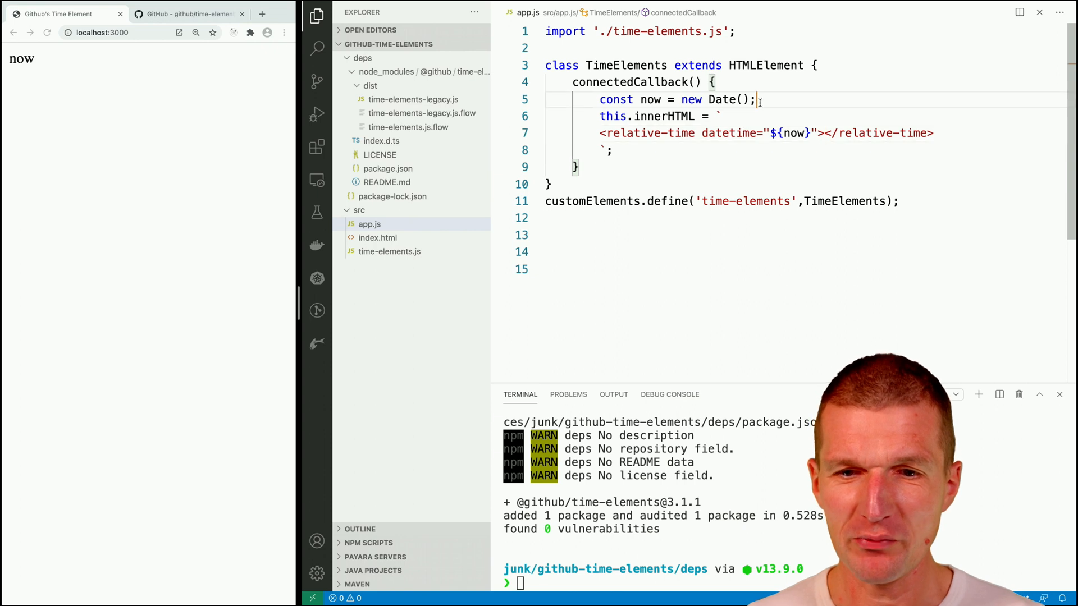
# - Log now.toISOString() to the console after the now declaration
pyautogui.press('enter')
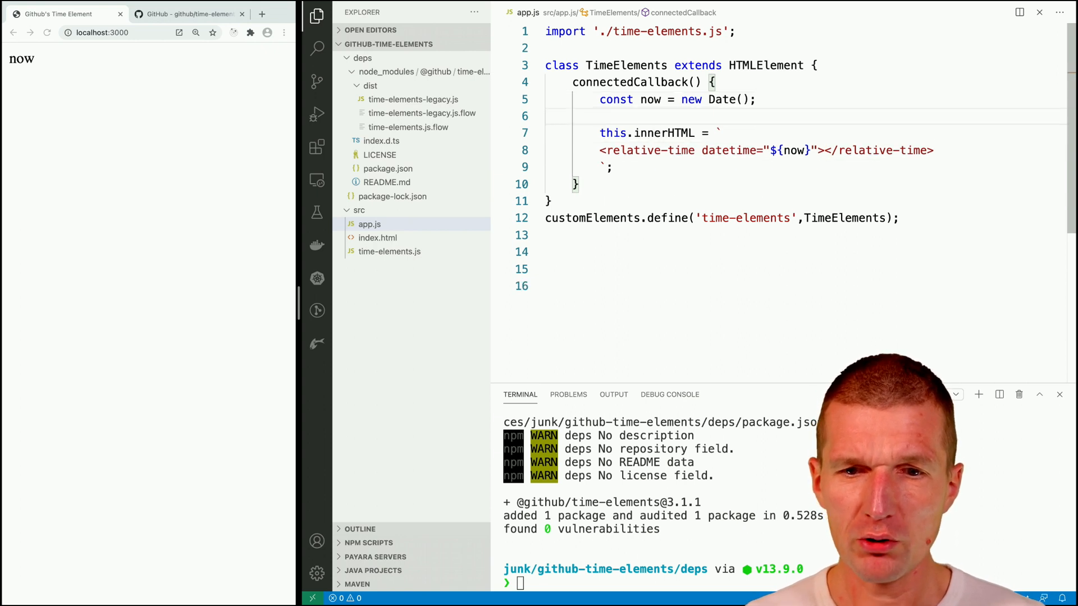
pyautogui.write('const')
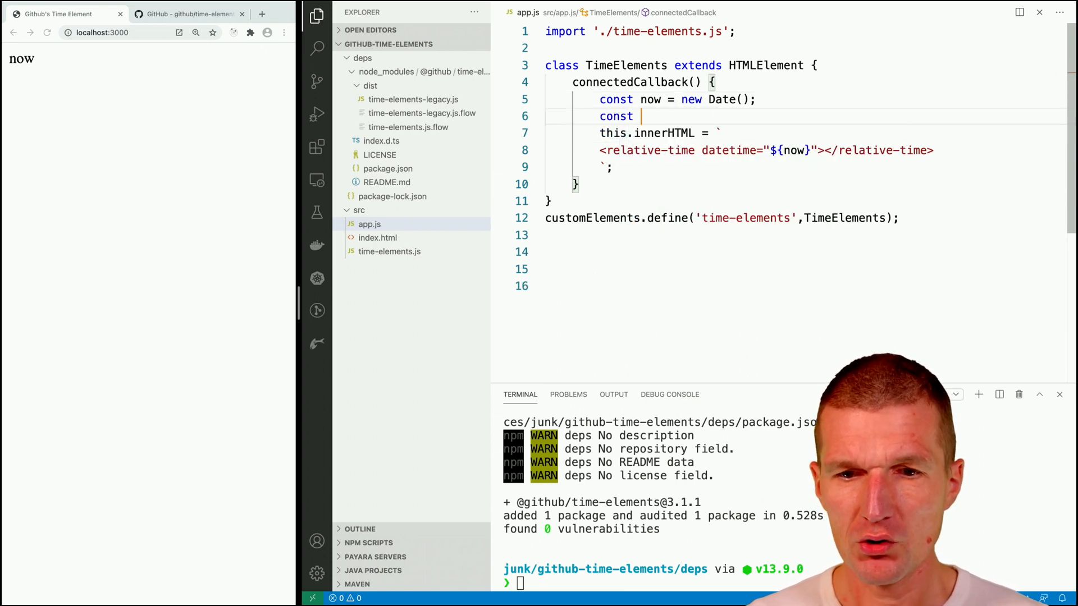
pyautogui.write('c')
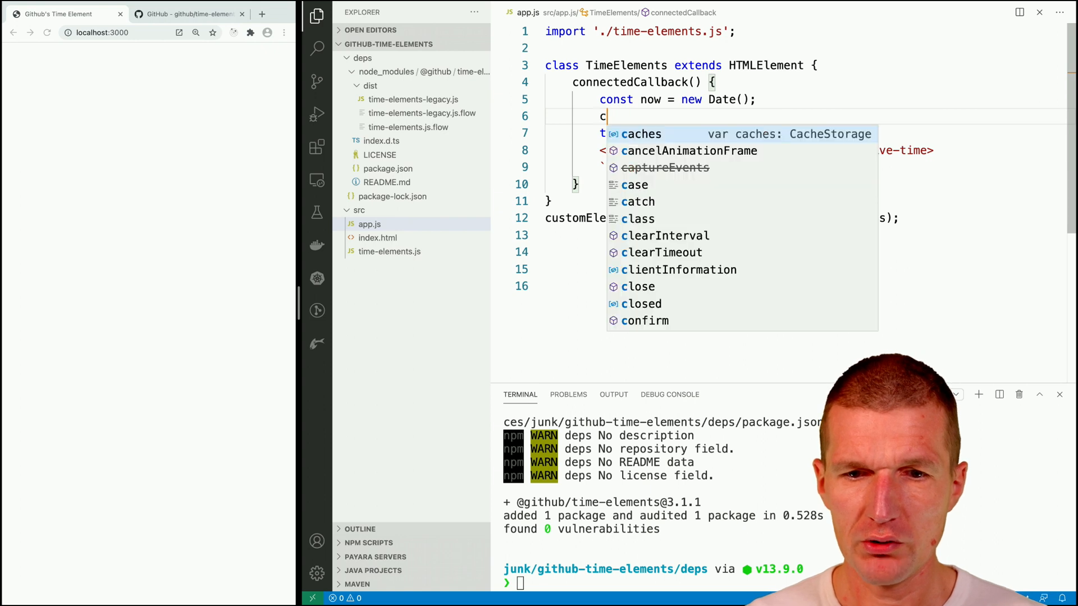
pyautogui.write('onsole.log(now.toISOString());')
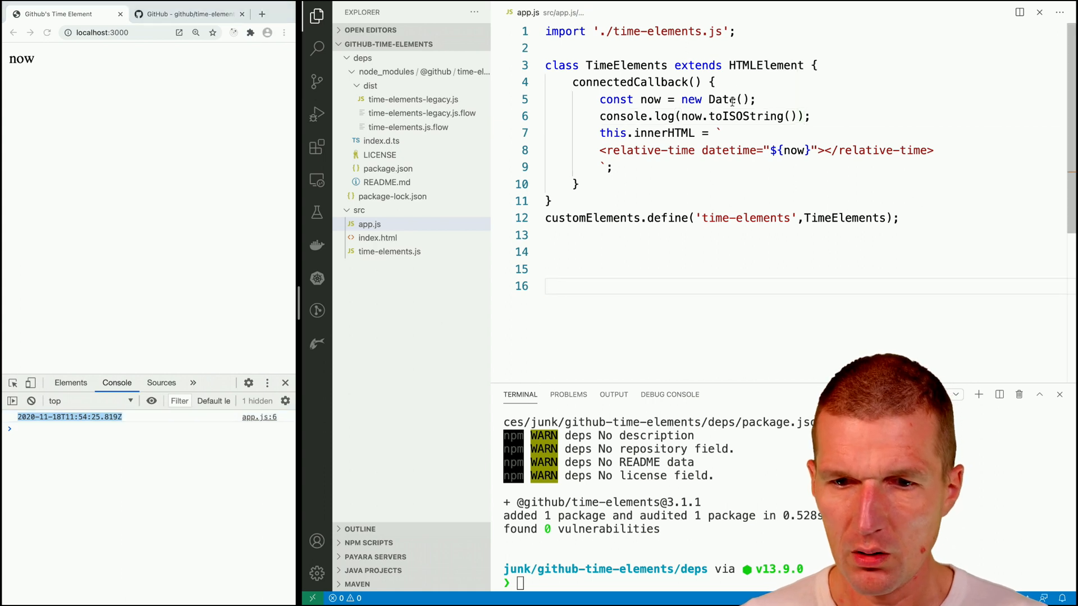
# - Add a date constant 'some' holding the ISO string 2020-12-19T11:54:25.819Z
pyautogui.write('c')
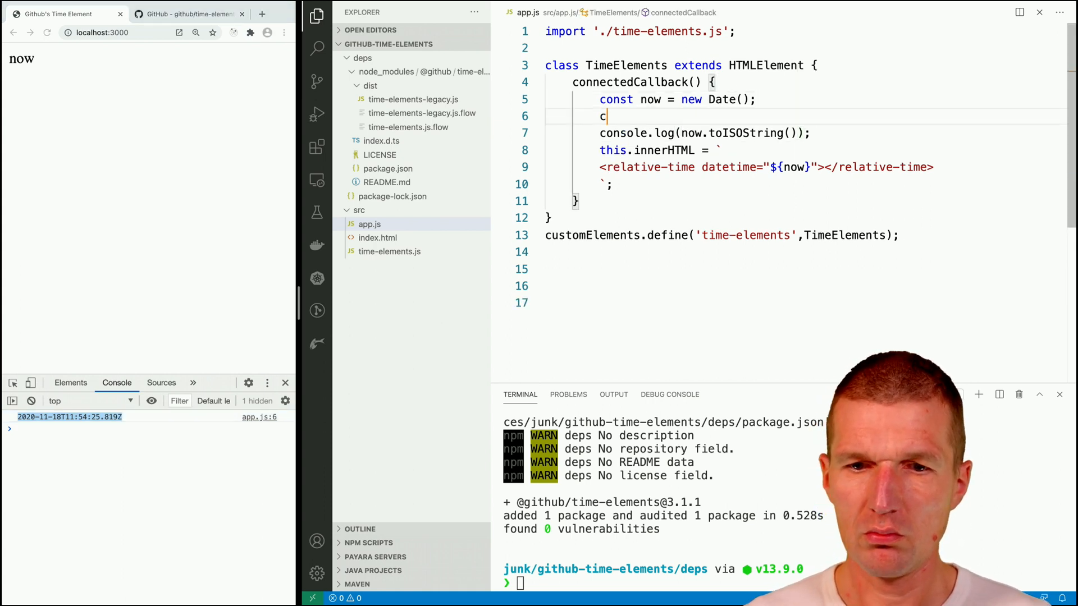
pyautogui.write('onst')
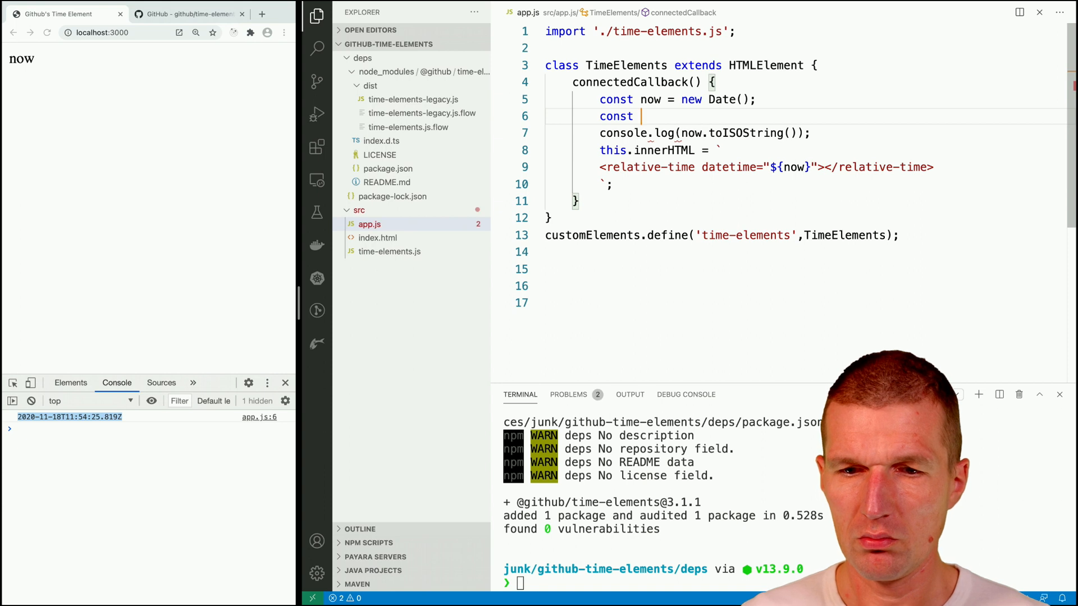
pyautogui.write('relative')
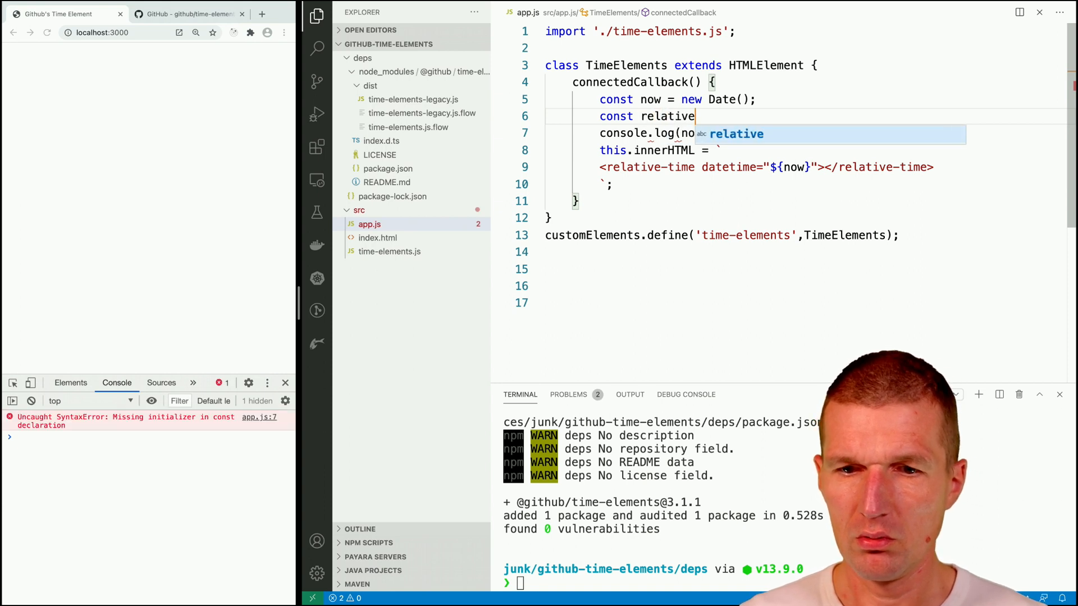
pyautogui.write('= "2020-11-18T11:54:25.819Z";')
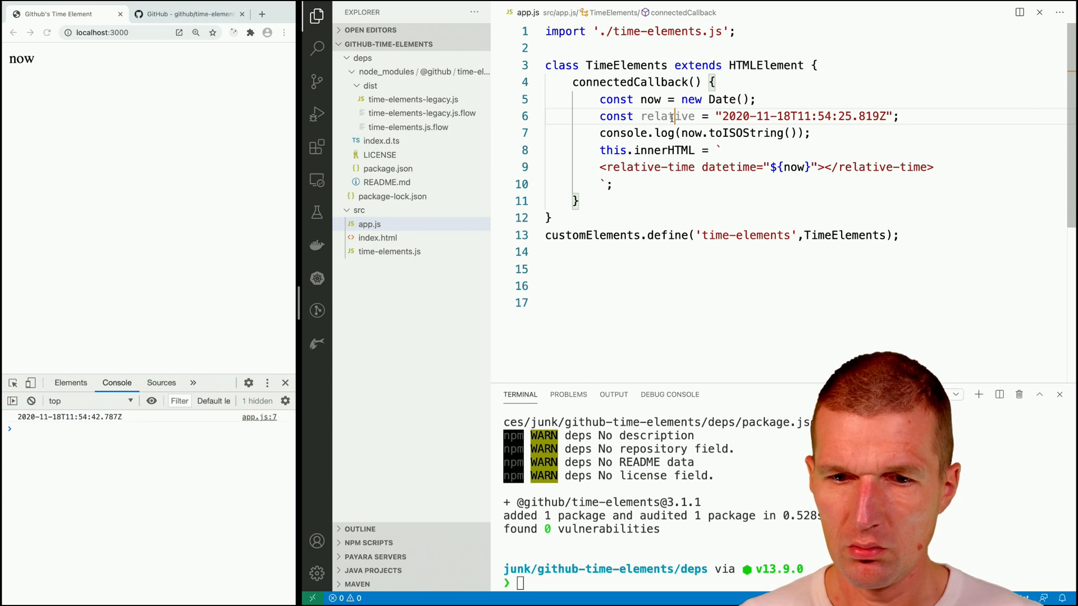
pyautogui.write('some')
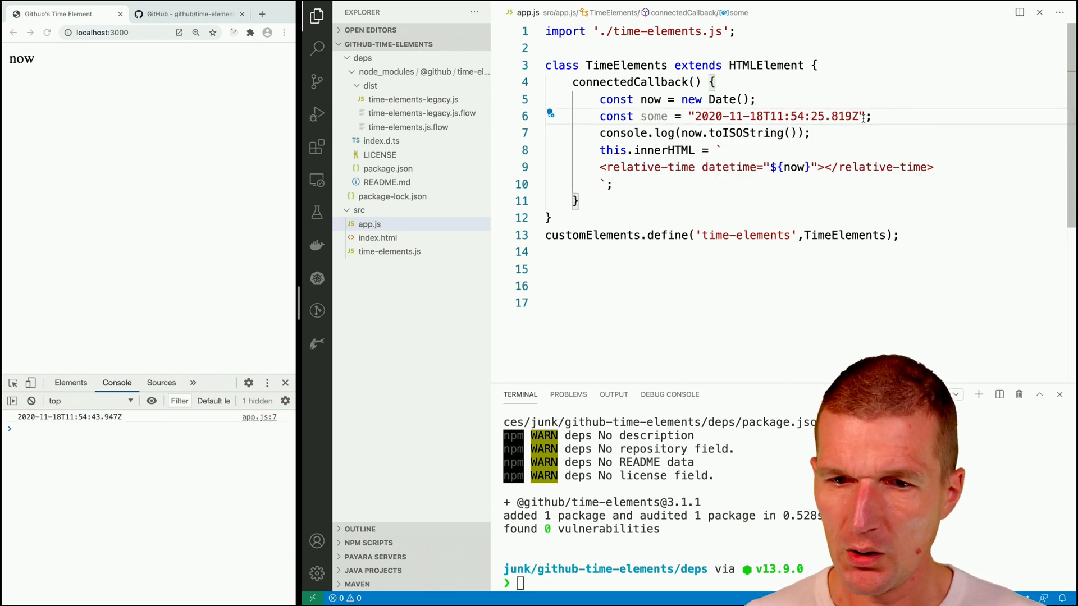
# - Adjust the day in the date string and point the datetime attribute at ${some}
pyautogui.doubleClick(776, 116)
pyautogui.write('9')
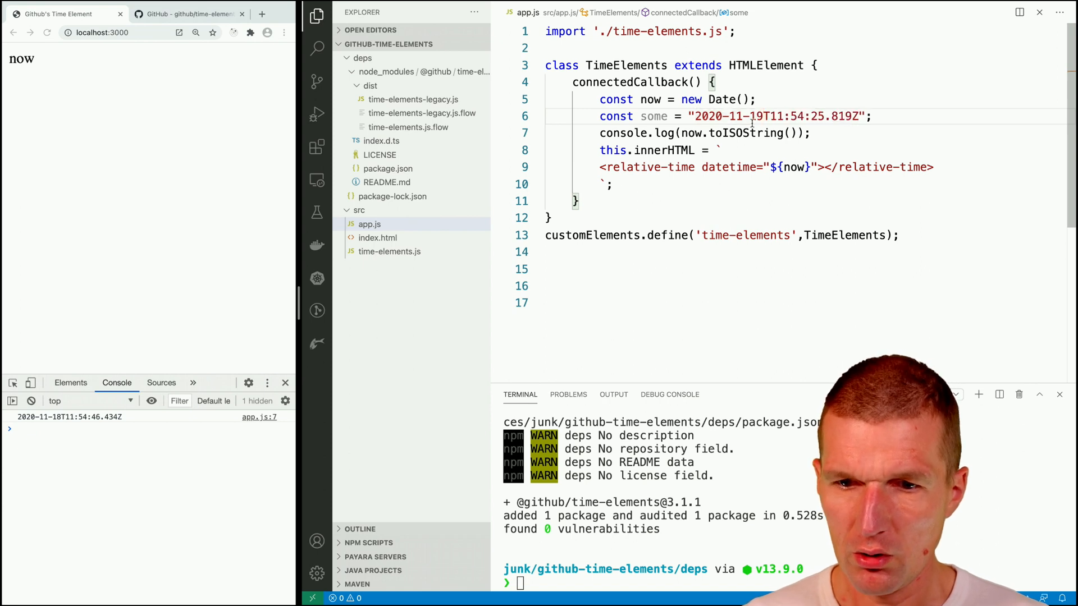
pyautogui.click(790, 167)
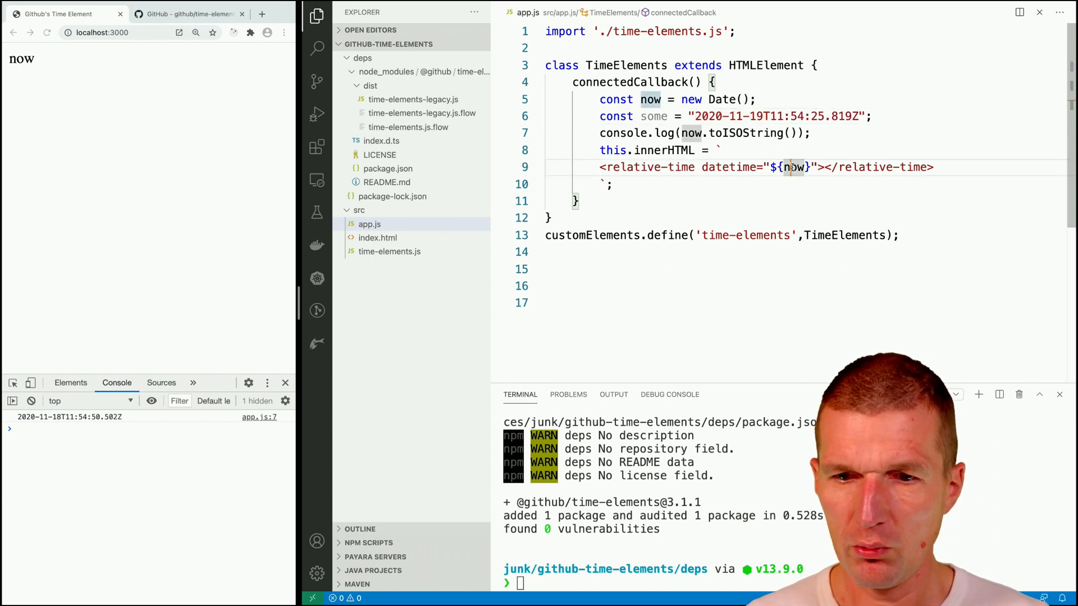
pyautogui.write('some')
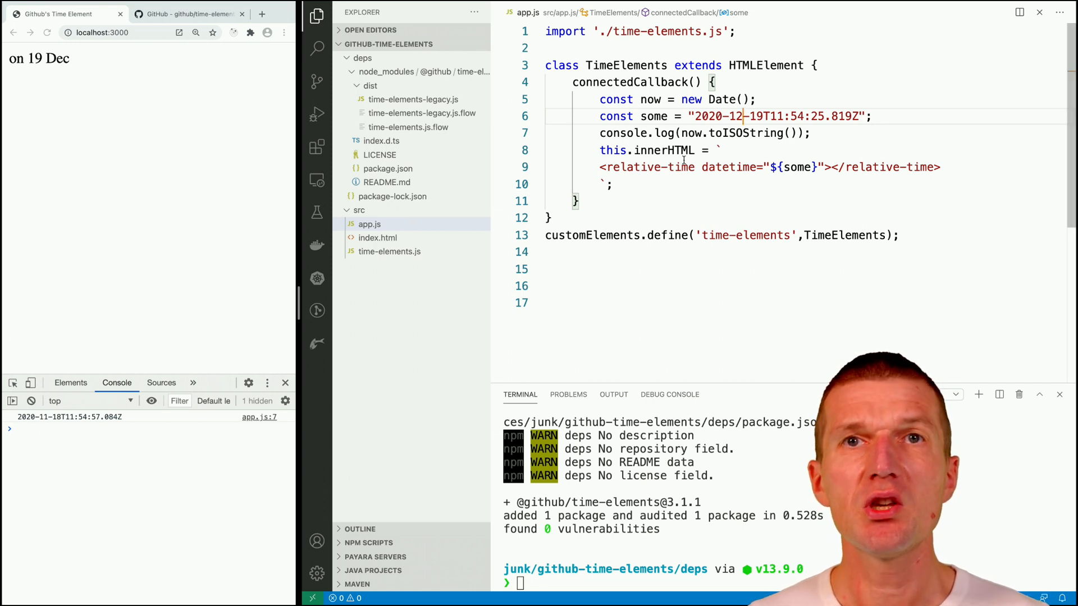
pyautogui.moveTo(112, 6)
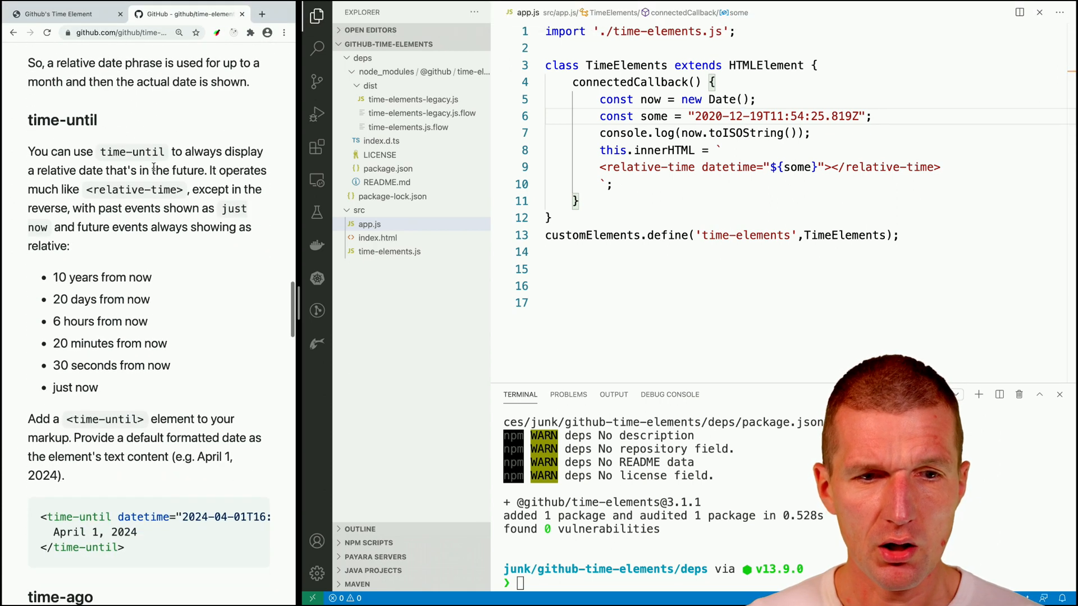
pyautogui.moveTo(164, 145)
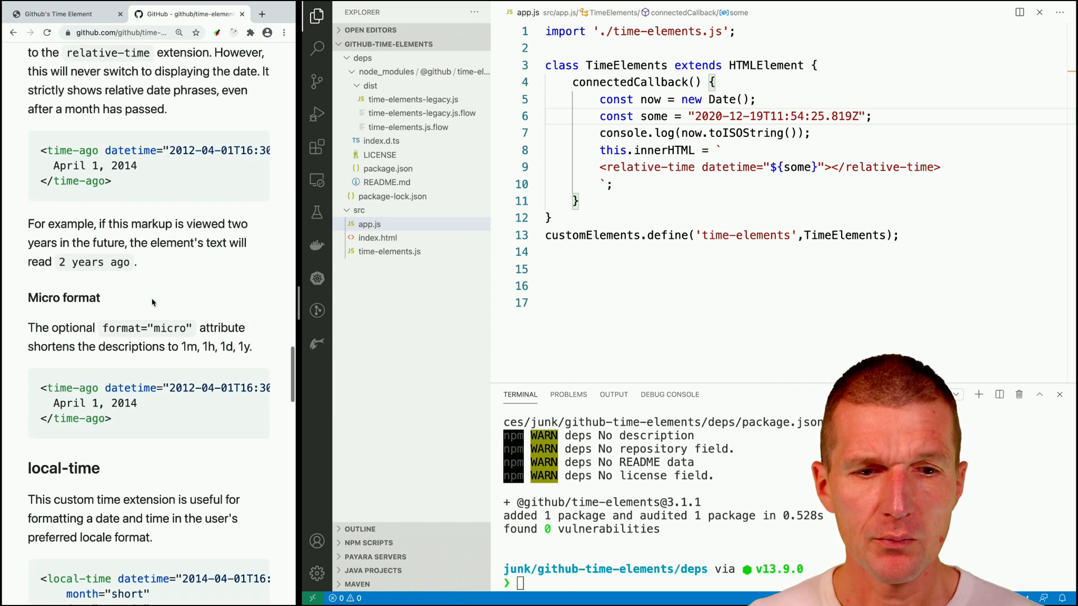
# - Scroll the time-elements README down to the time-ago and micro format sections
pyautogui.scroll(-3)
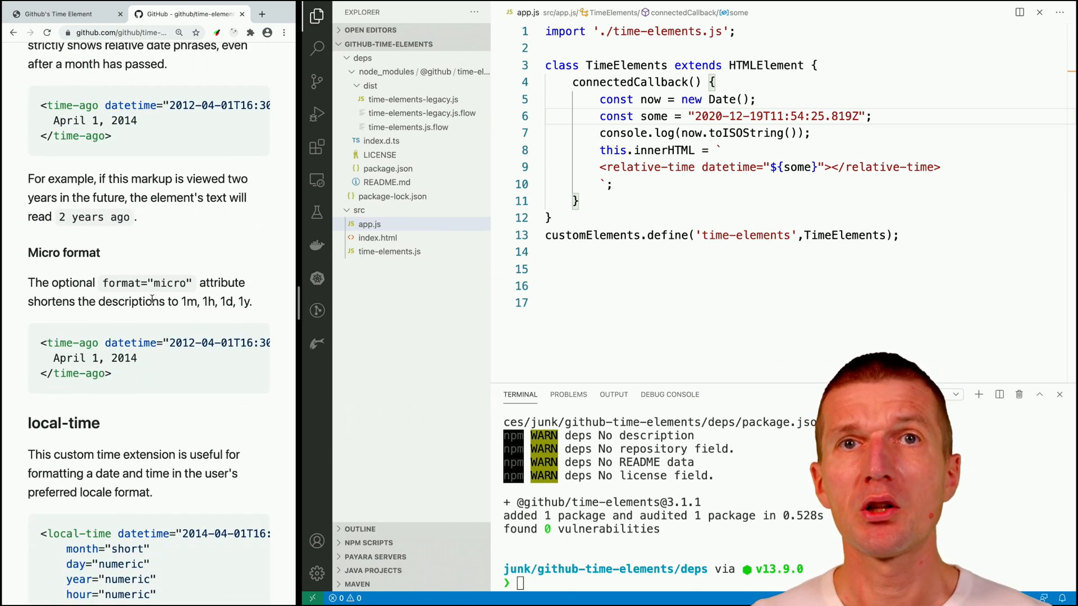